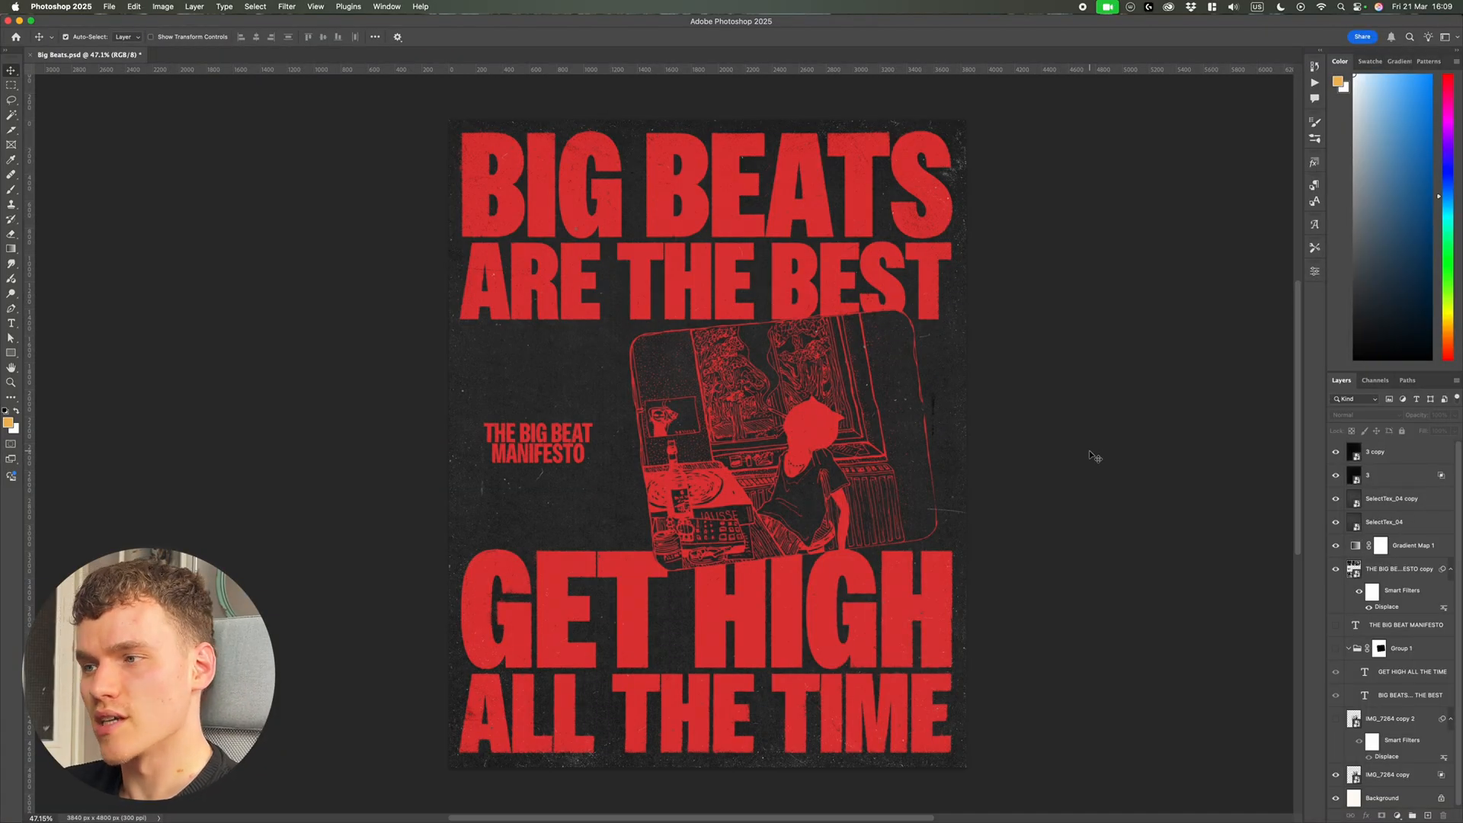
Select the red gradient map adjustment in the finished poster's layer stack.
{"action": "left_click", "coordinate": [1411, 546]}
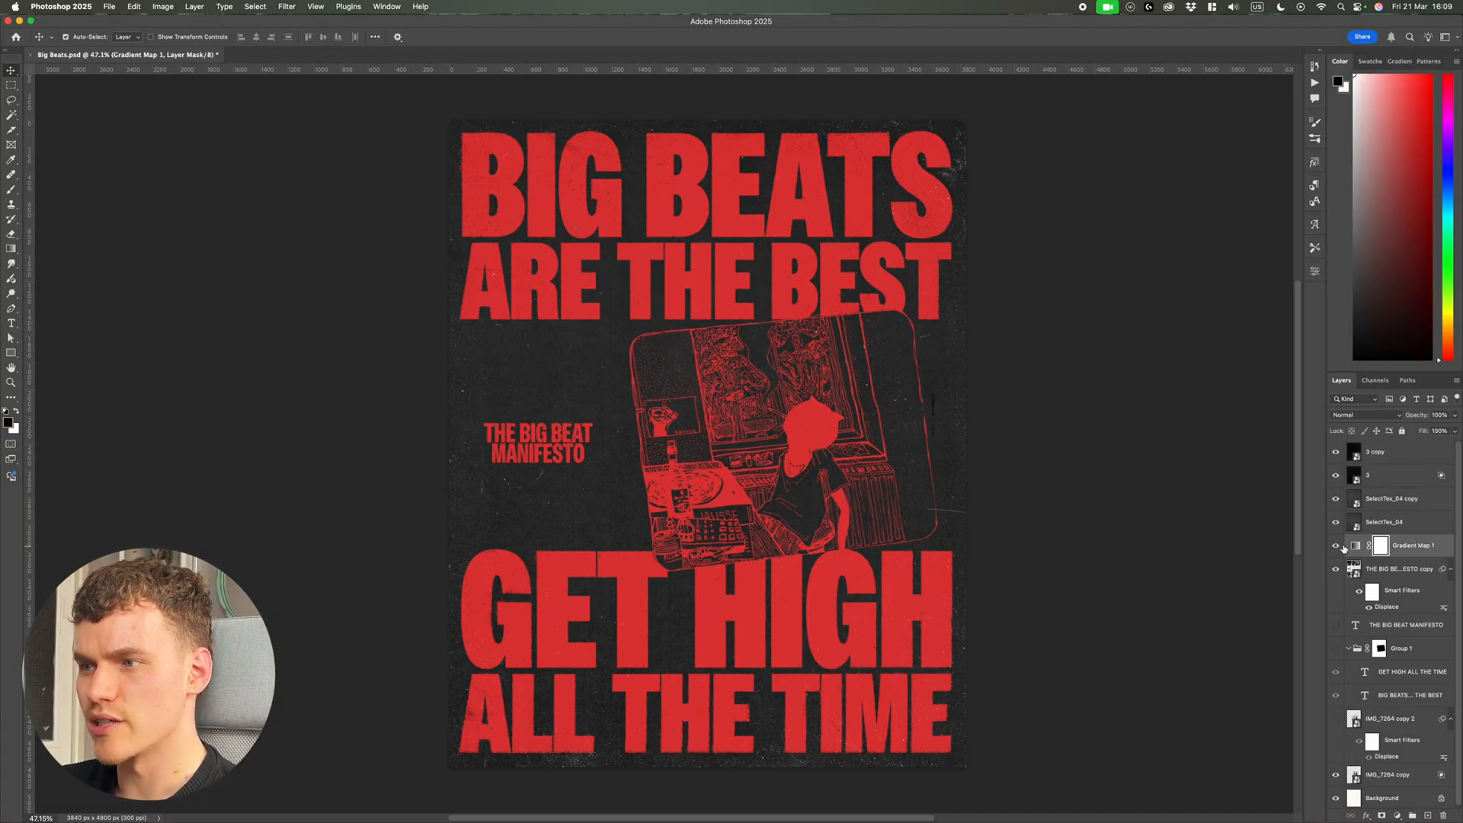
{"action": "left_click", "coordinate": [1335, 546]}
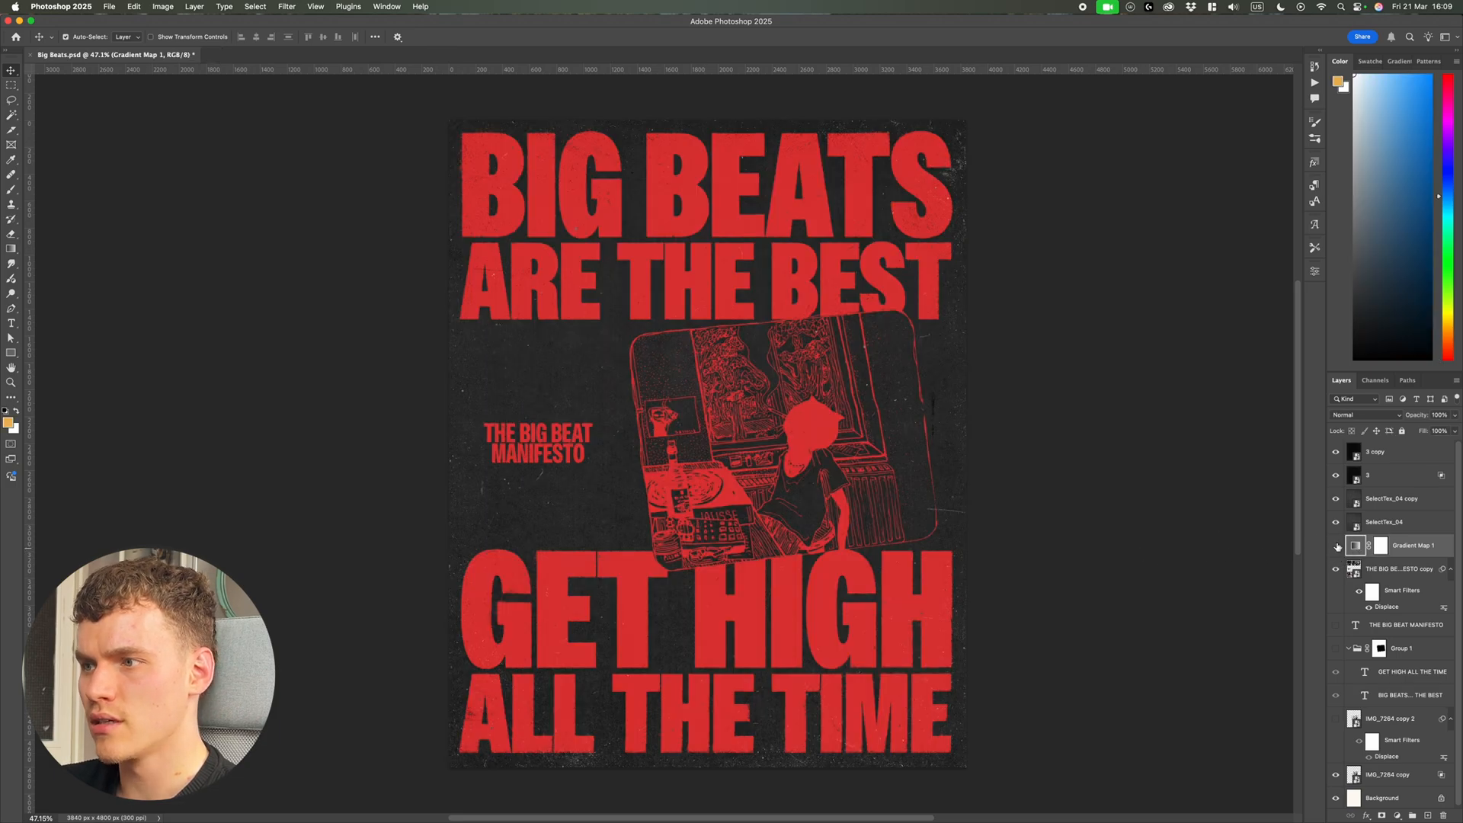
{"action": "left_click", "coordinate": [1337, 546]}
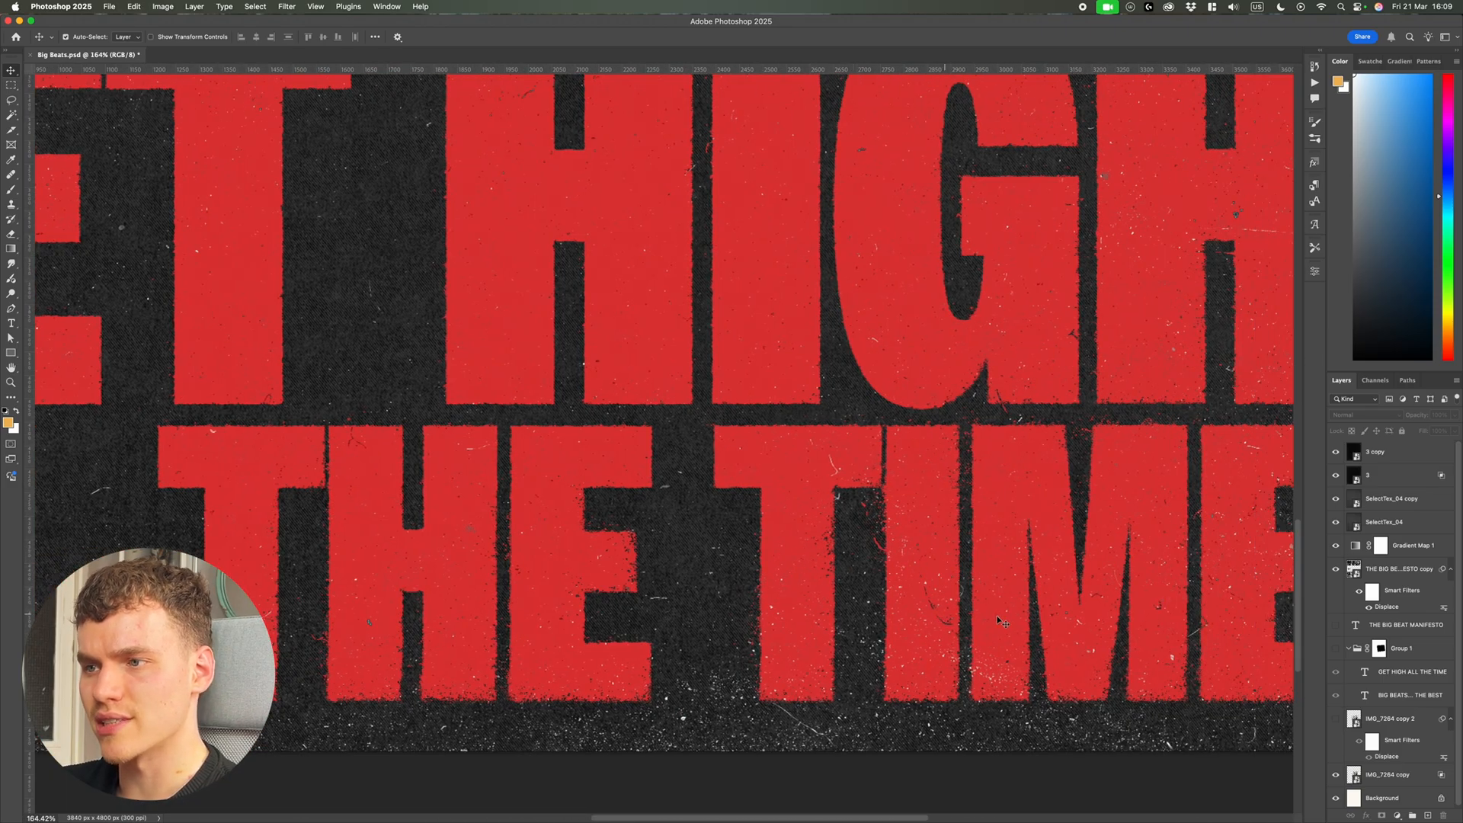
{"action": "scroll", "scroll_direction": "right", "scroll_amount": 3}
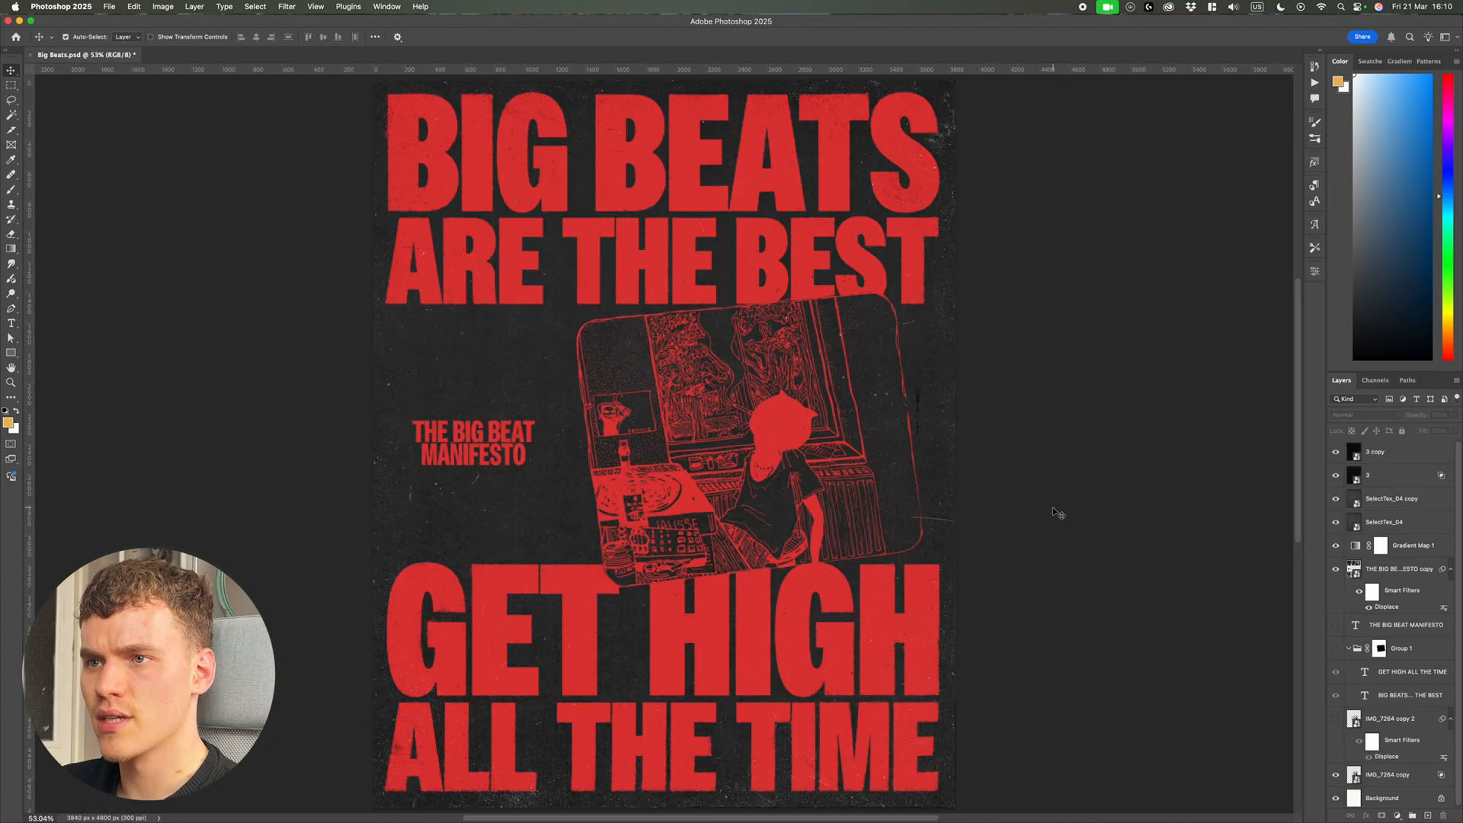
Create a new 3840 × 4800 px, 300 ppi document from the preset.
{"action": "left_click", "coordinate": [110, 6]}
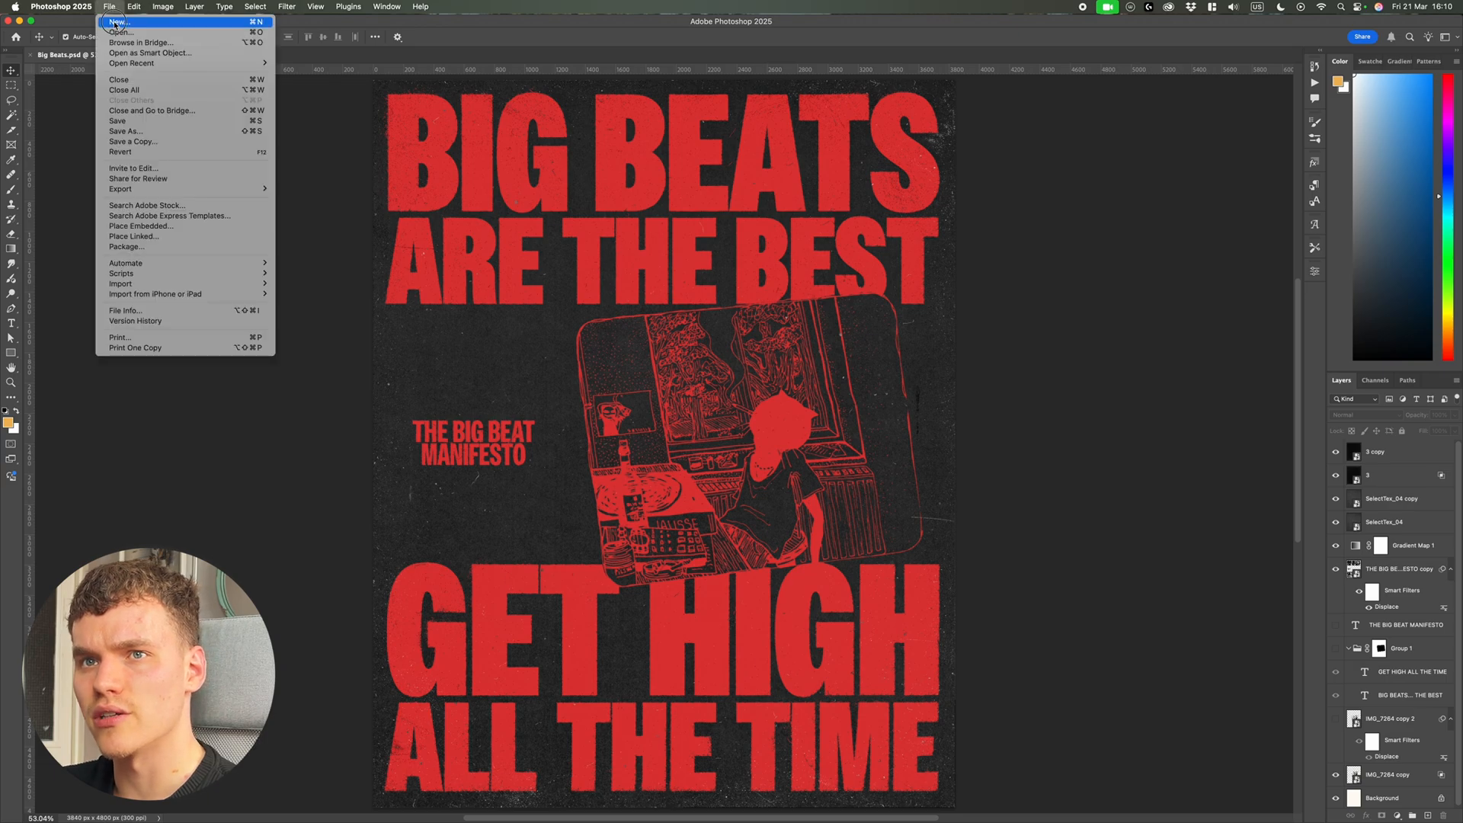
{"action": "left_click", "coordinate": [117, 21]}
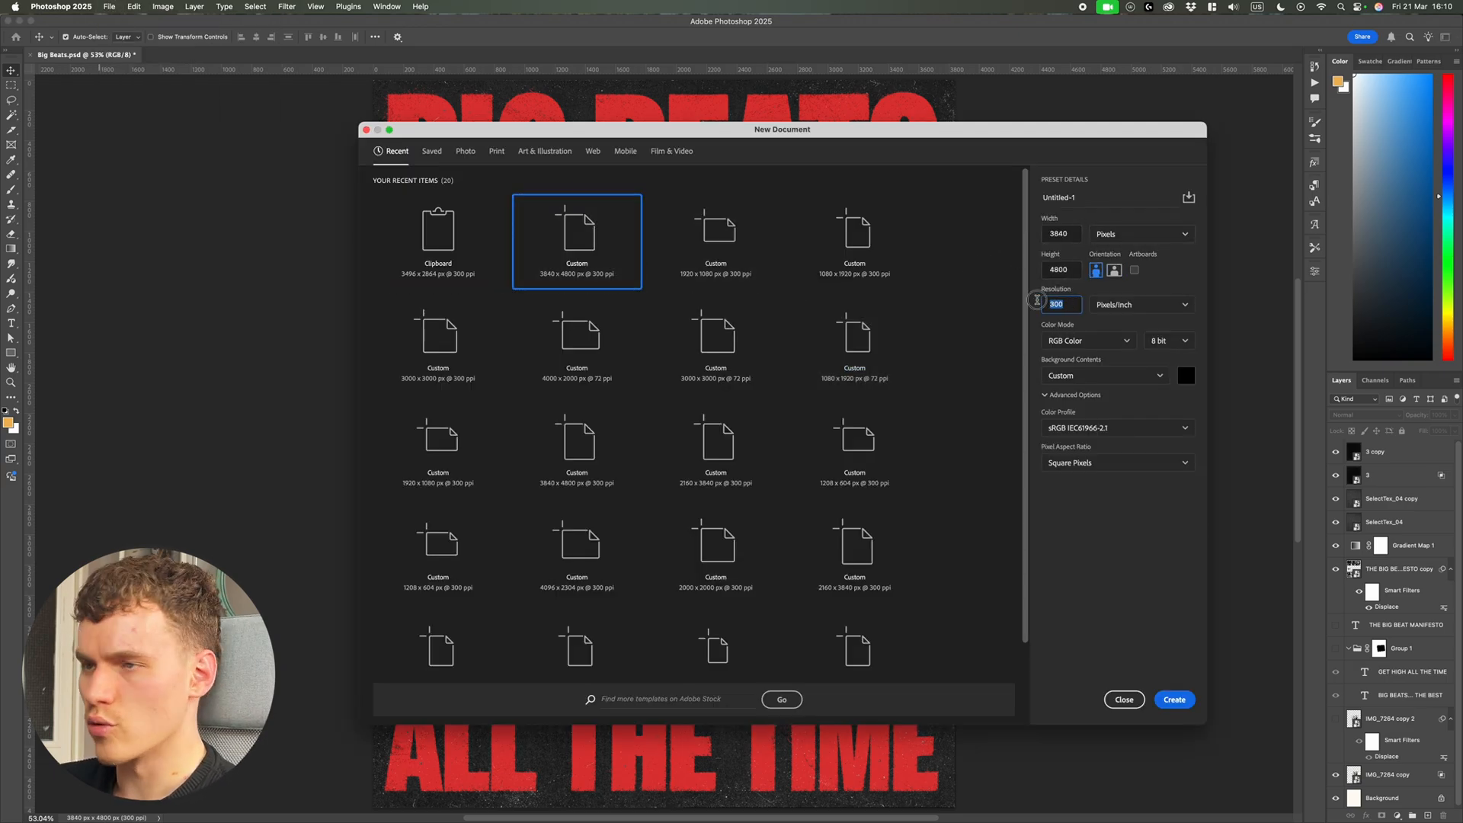
{"action": "left_click", "coordinate": [1174, 699]}
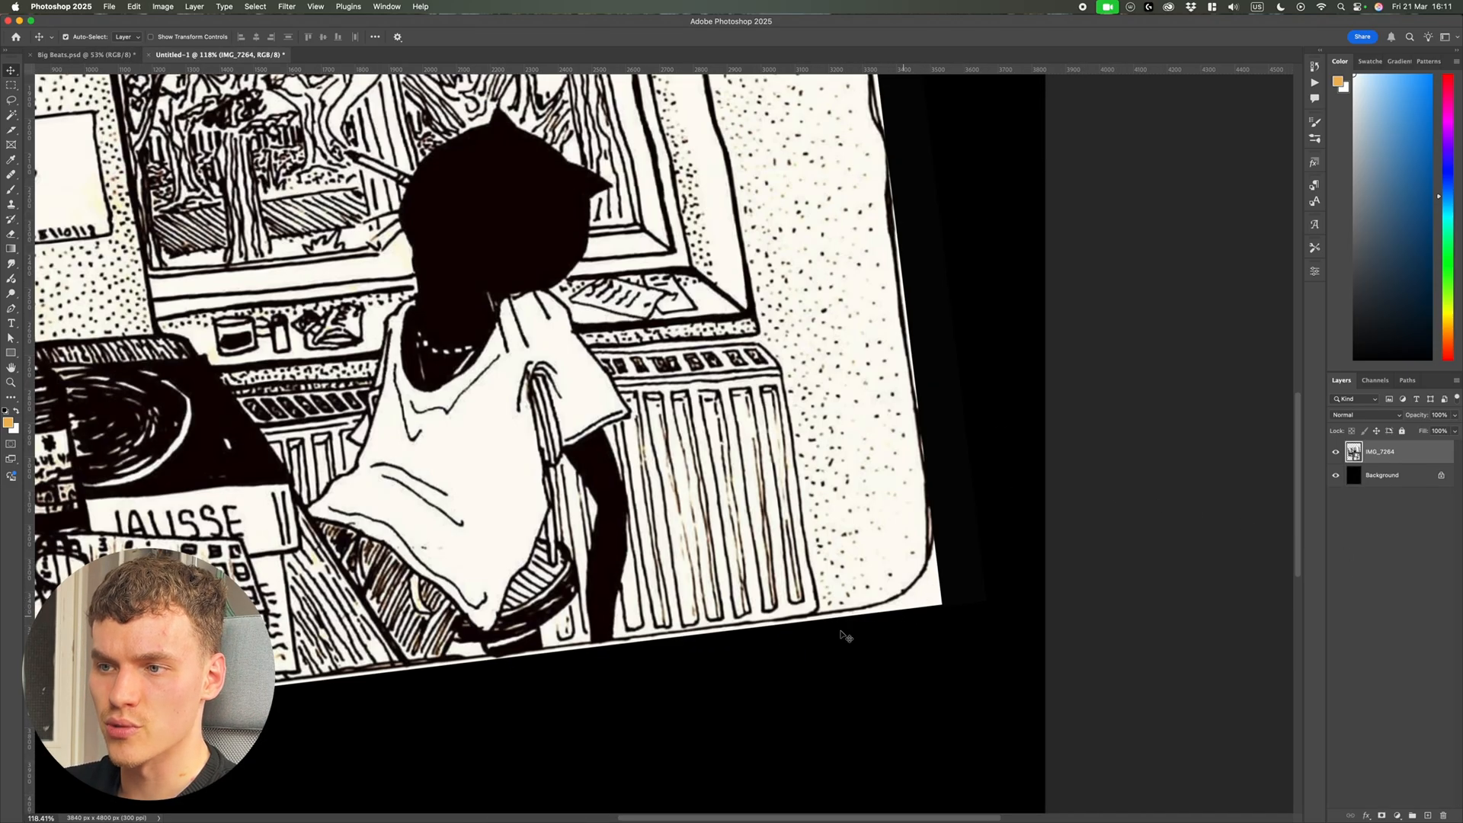
Blend away the illustration's light paper with a split Blend If slider and add a white colour overlay.
{"action": "key", "text": "cmd+0"}
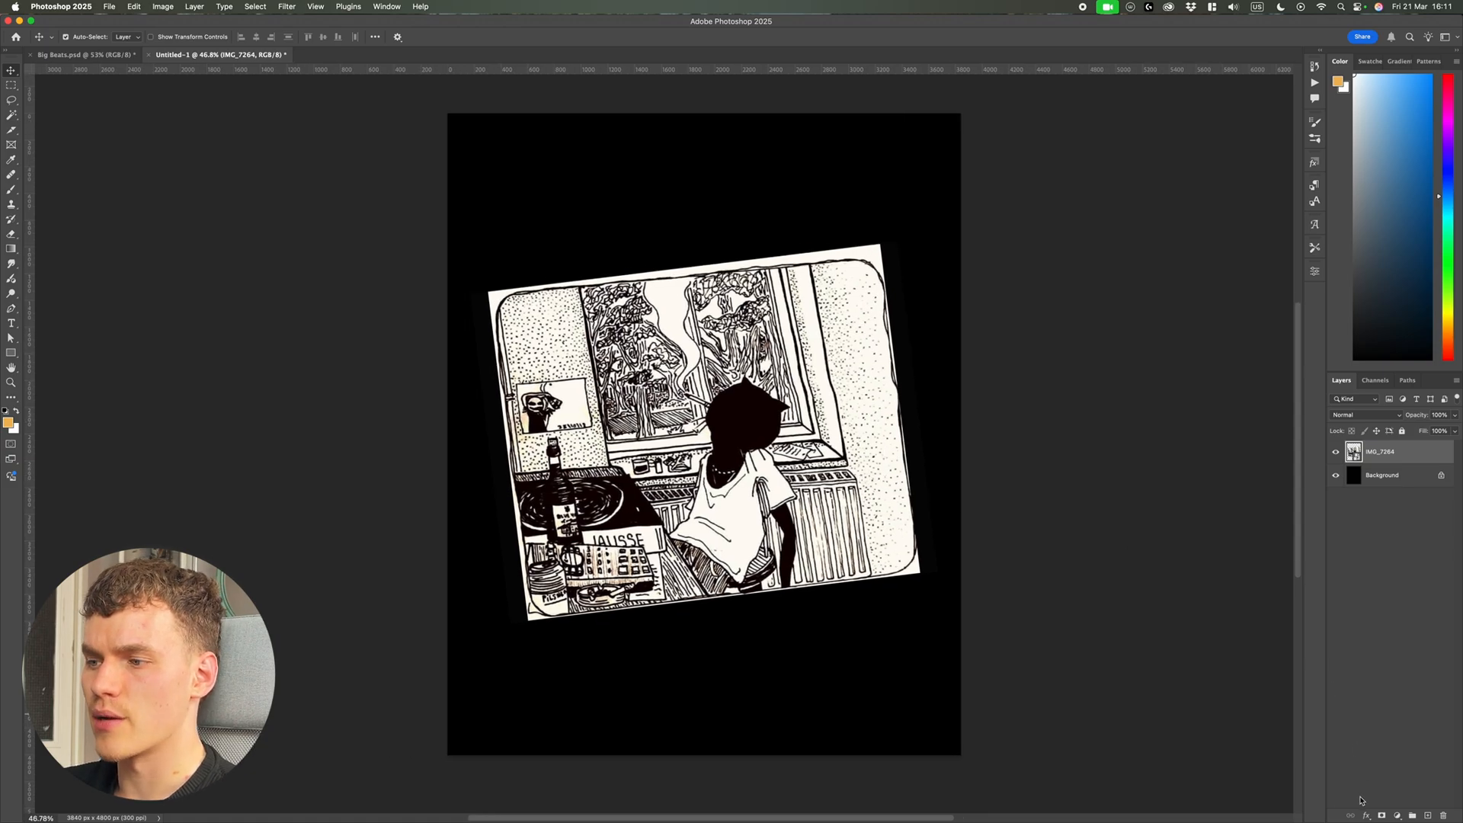
{"action": "double_click", "coordinate": [1390, 451]}
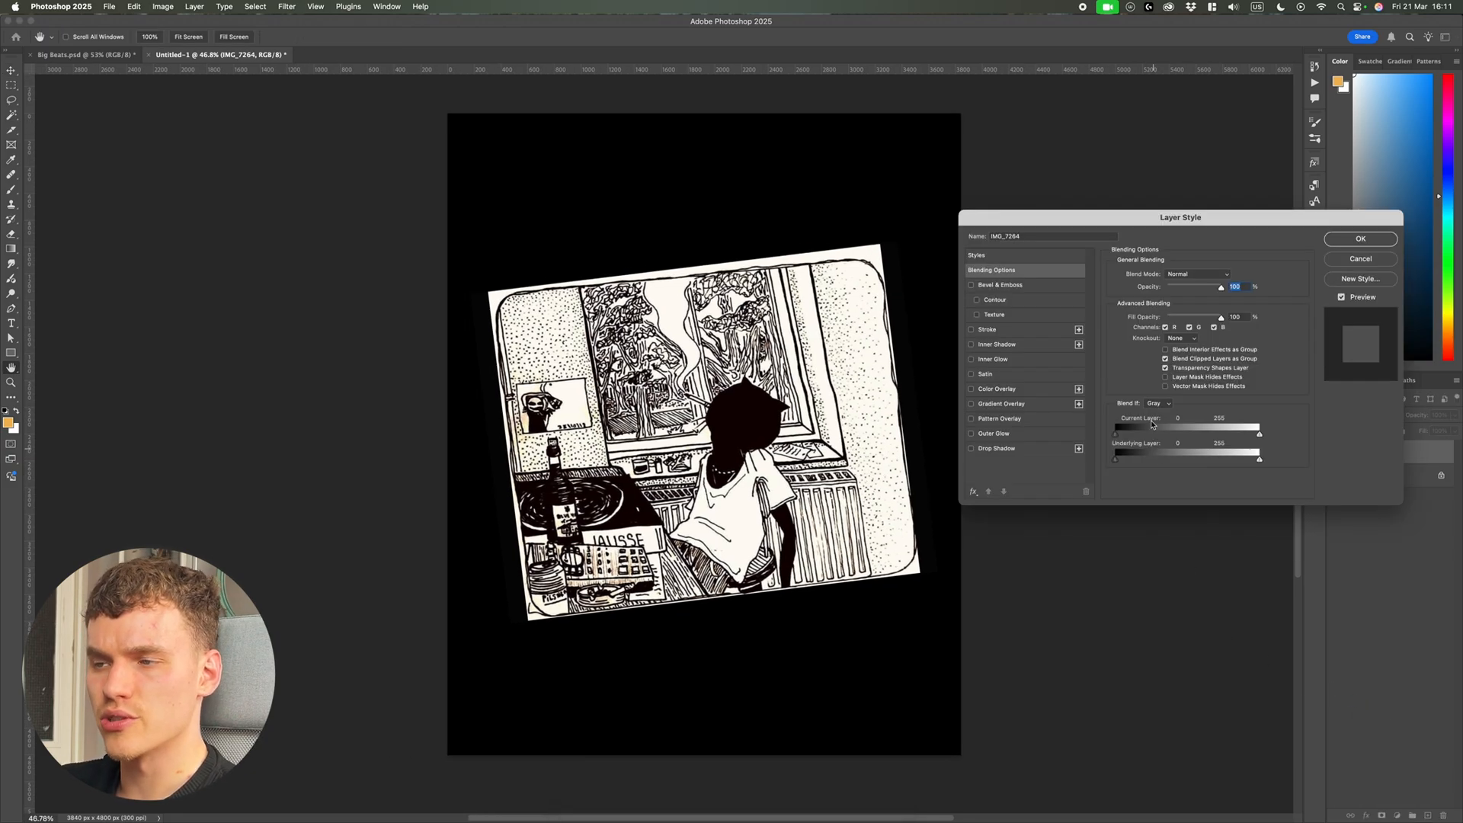
{"action": "left_click_drag", "start_coordinate": [1259, 430], "coordinate": [1244, 430]}
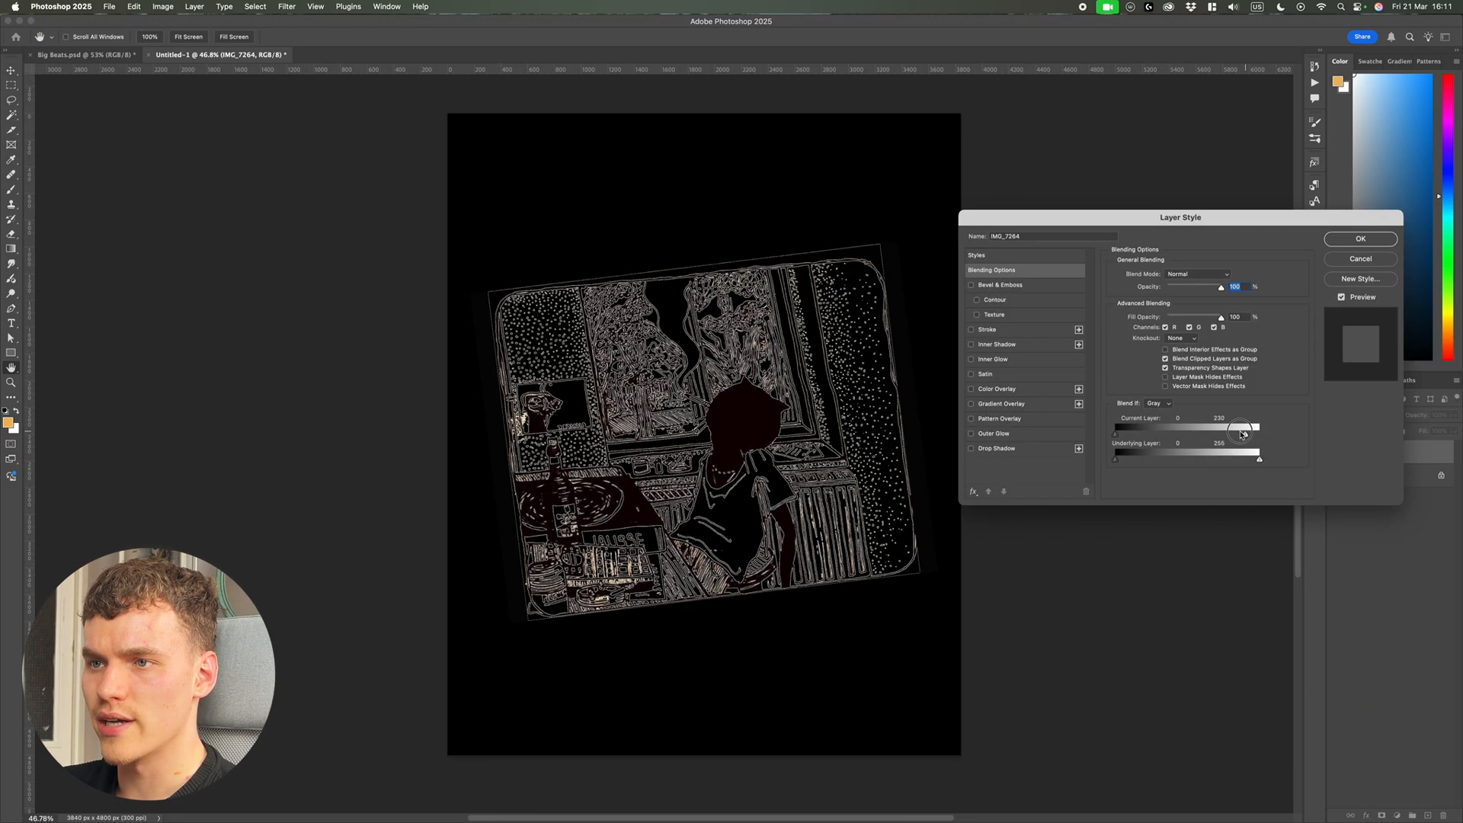
{"action": "left_click_drag", "start_coordinate": [1241, 432], "coordinate": [1198, 431]}
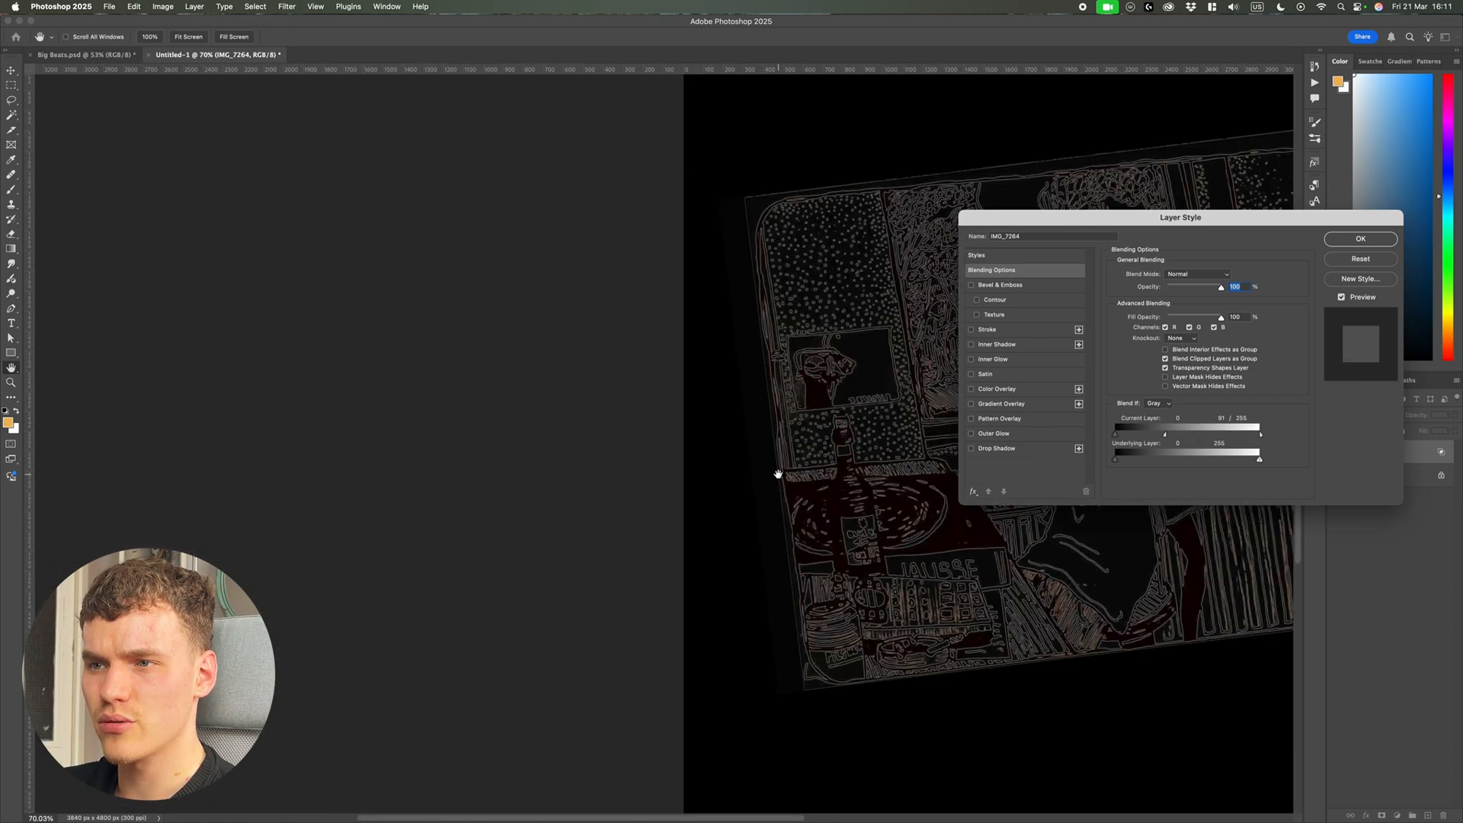
{"action": "left_click", "coordinate": [1360, 238]}
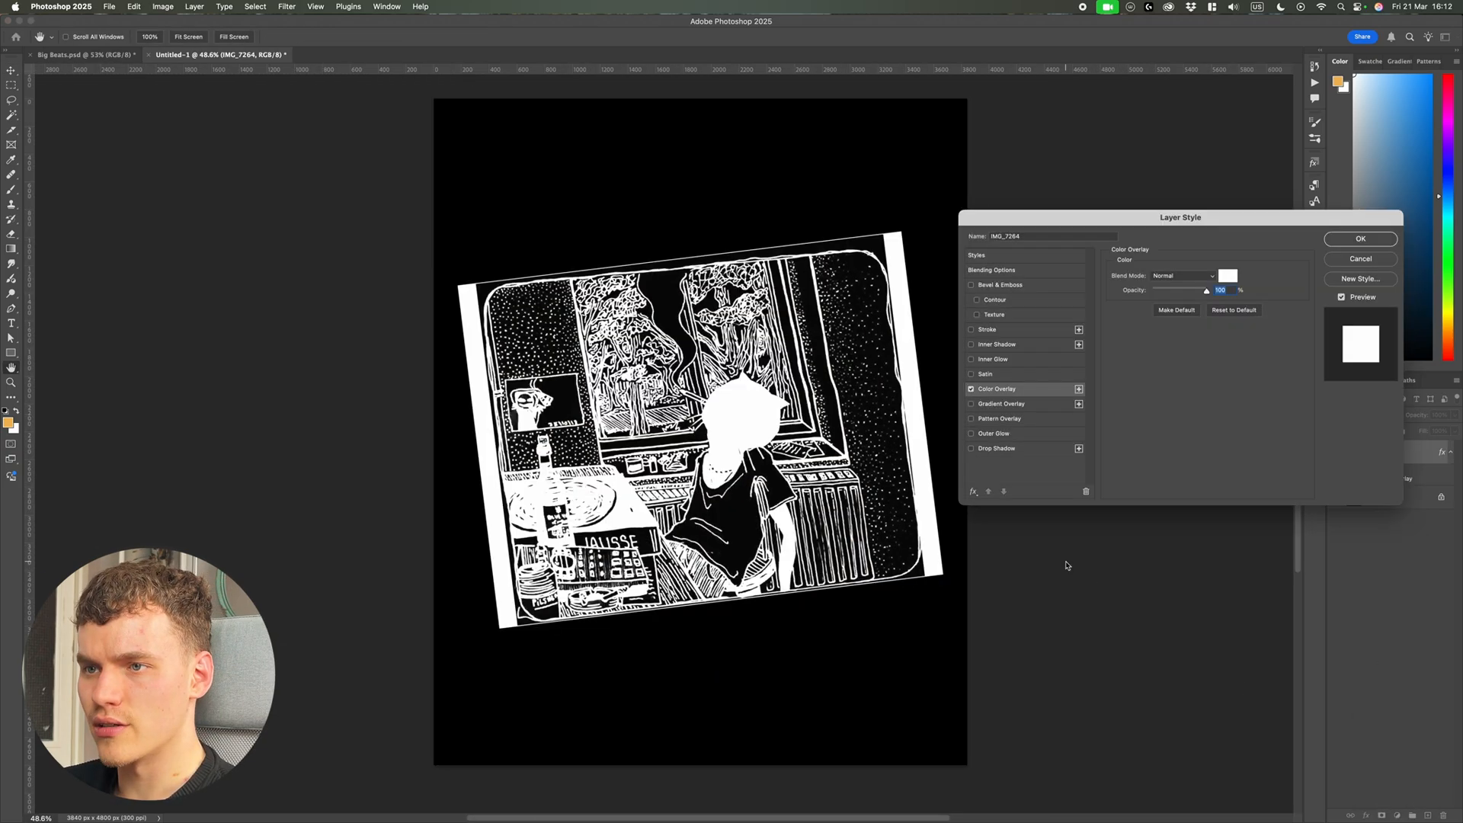
{"action": "left_click", "coordinate": [1228, 275]}
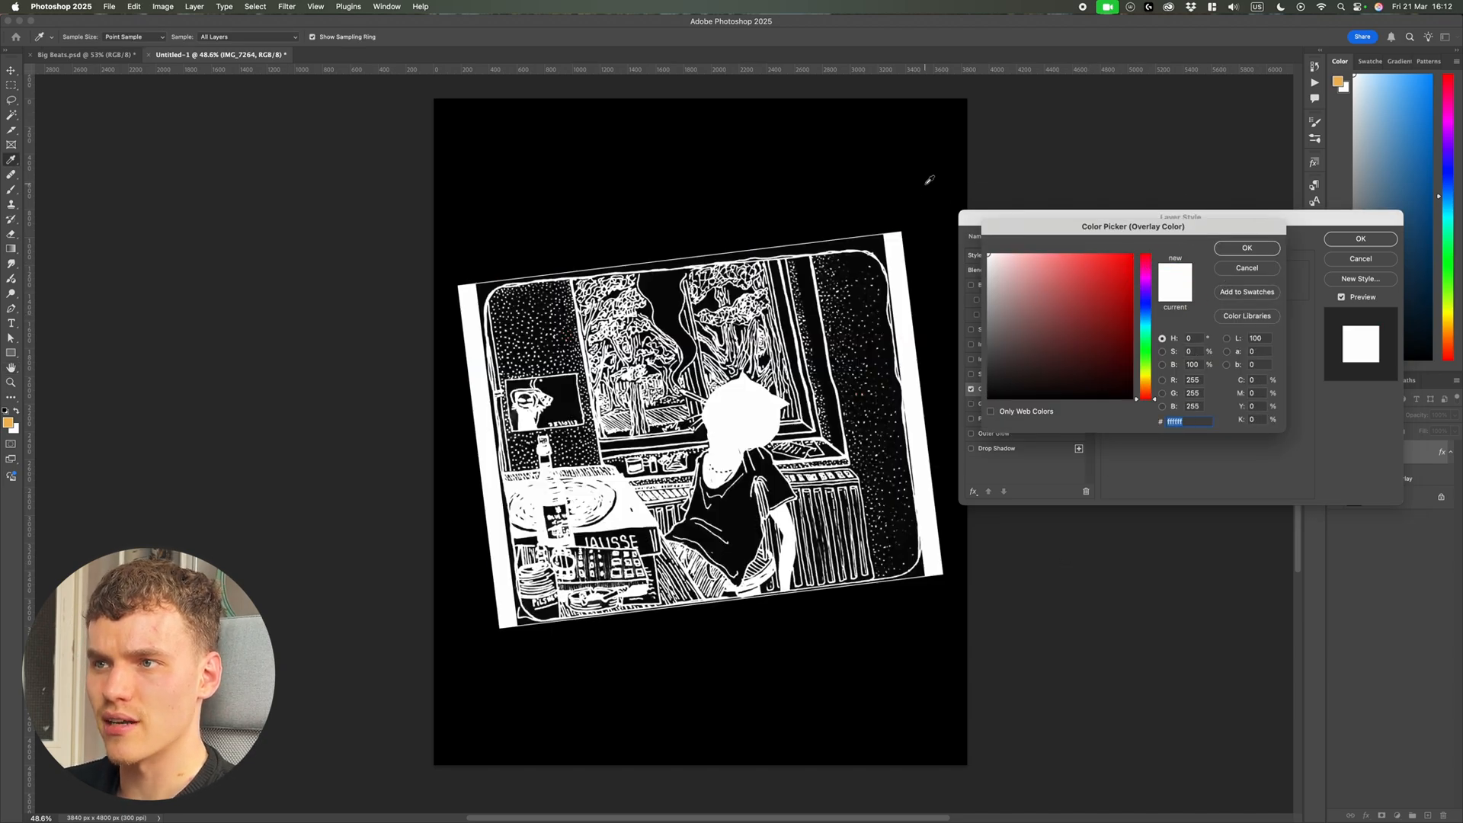
{"action": "mouse_move", "coordinate": [1380, 232]}
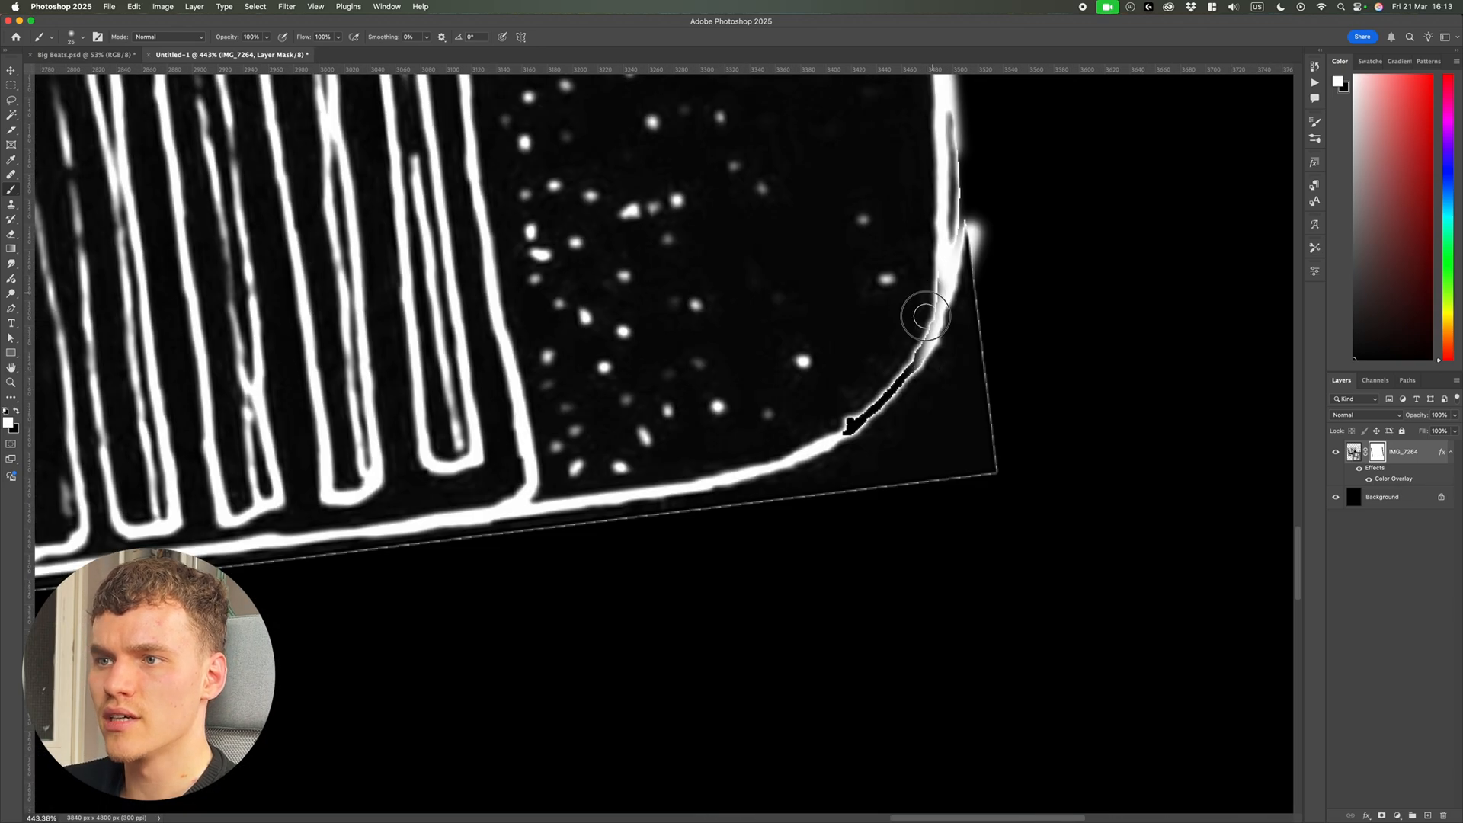
Paint black on the layer mask to remove the stray edge at the illustration's corner.
{"action": "left_click_drag", "start_coordinate": [924, 316], "coordinate": [971, 329]}
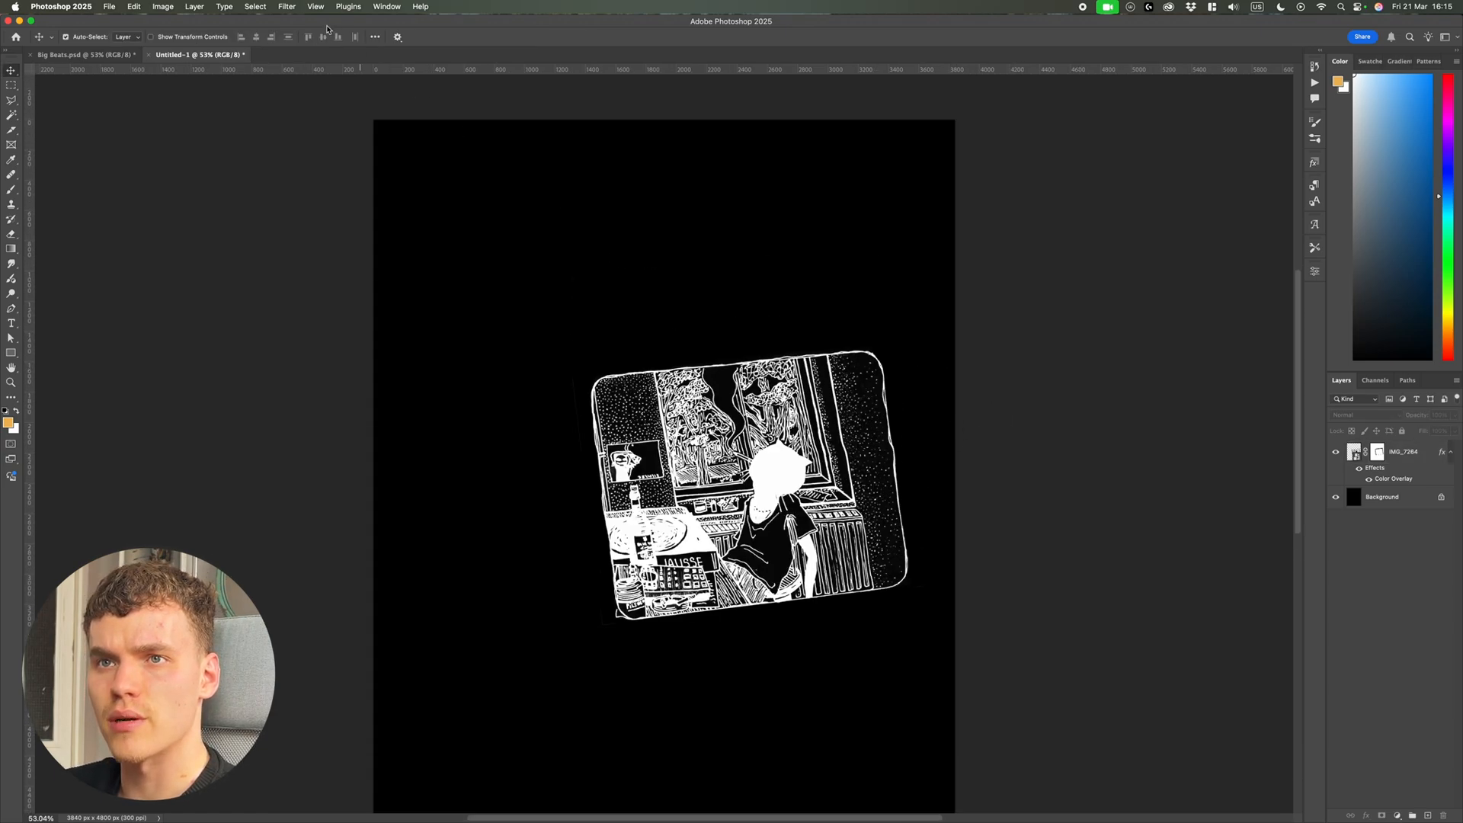
Add a New Guide Layout of page margins and start a text block near the top.
{"action": "left_click", "coordinate": [314, 6]}
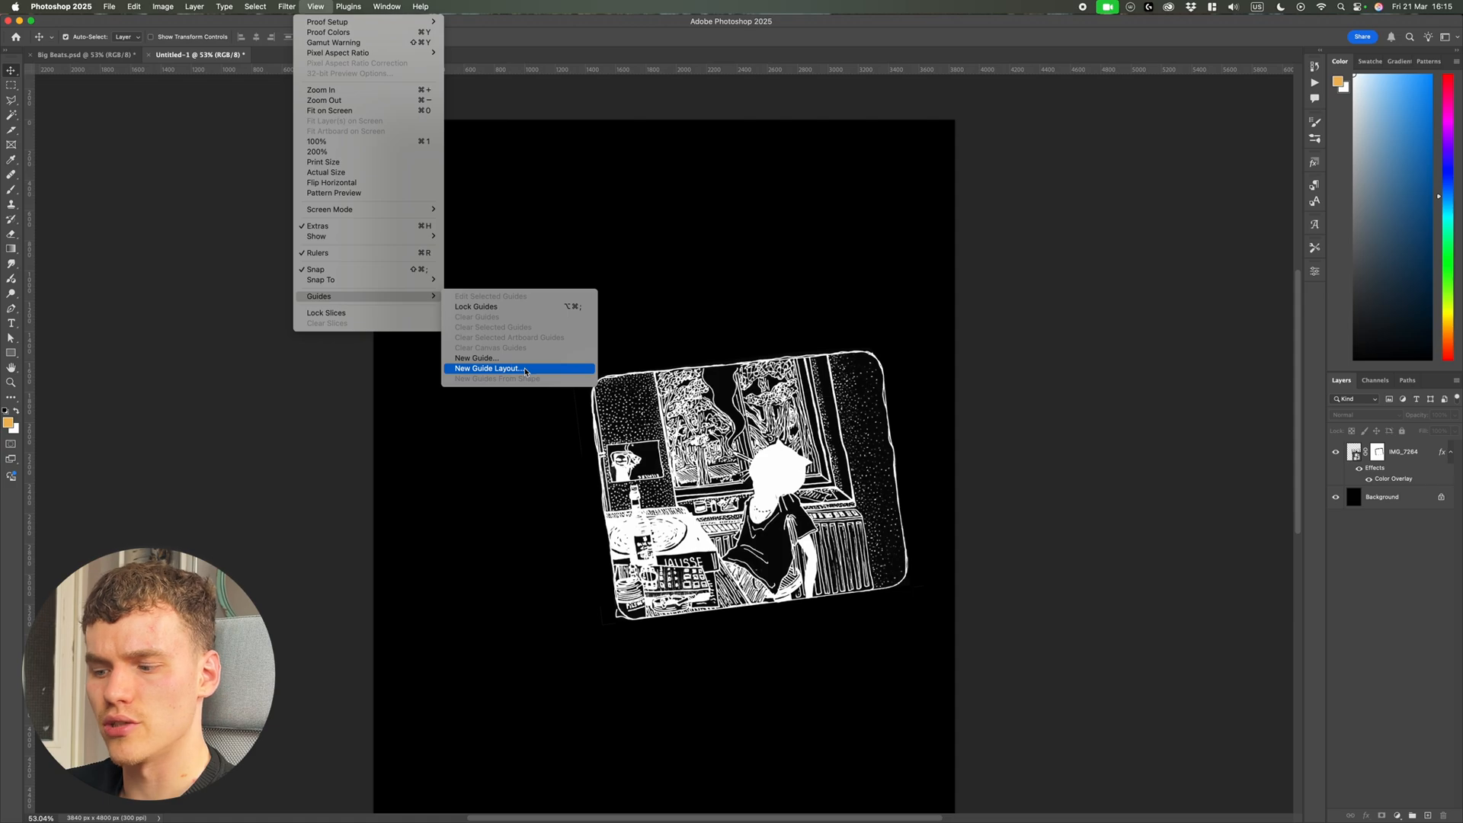
{"action": "left_click", "coordinate": [489, 368]}
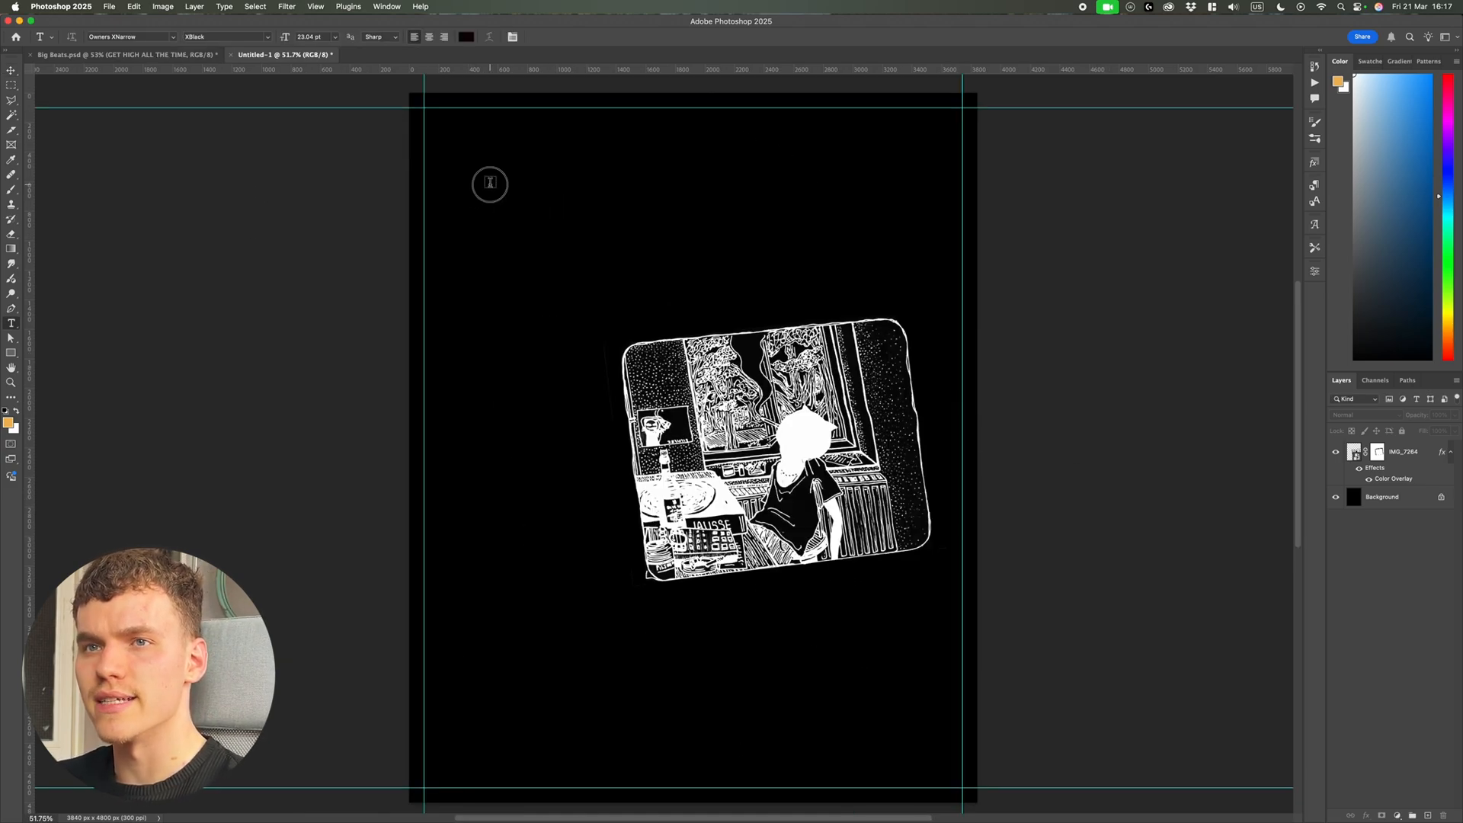
{"action": "left_click", "coordinate": [489, 182]}
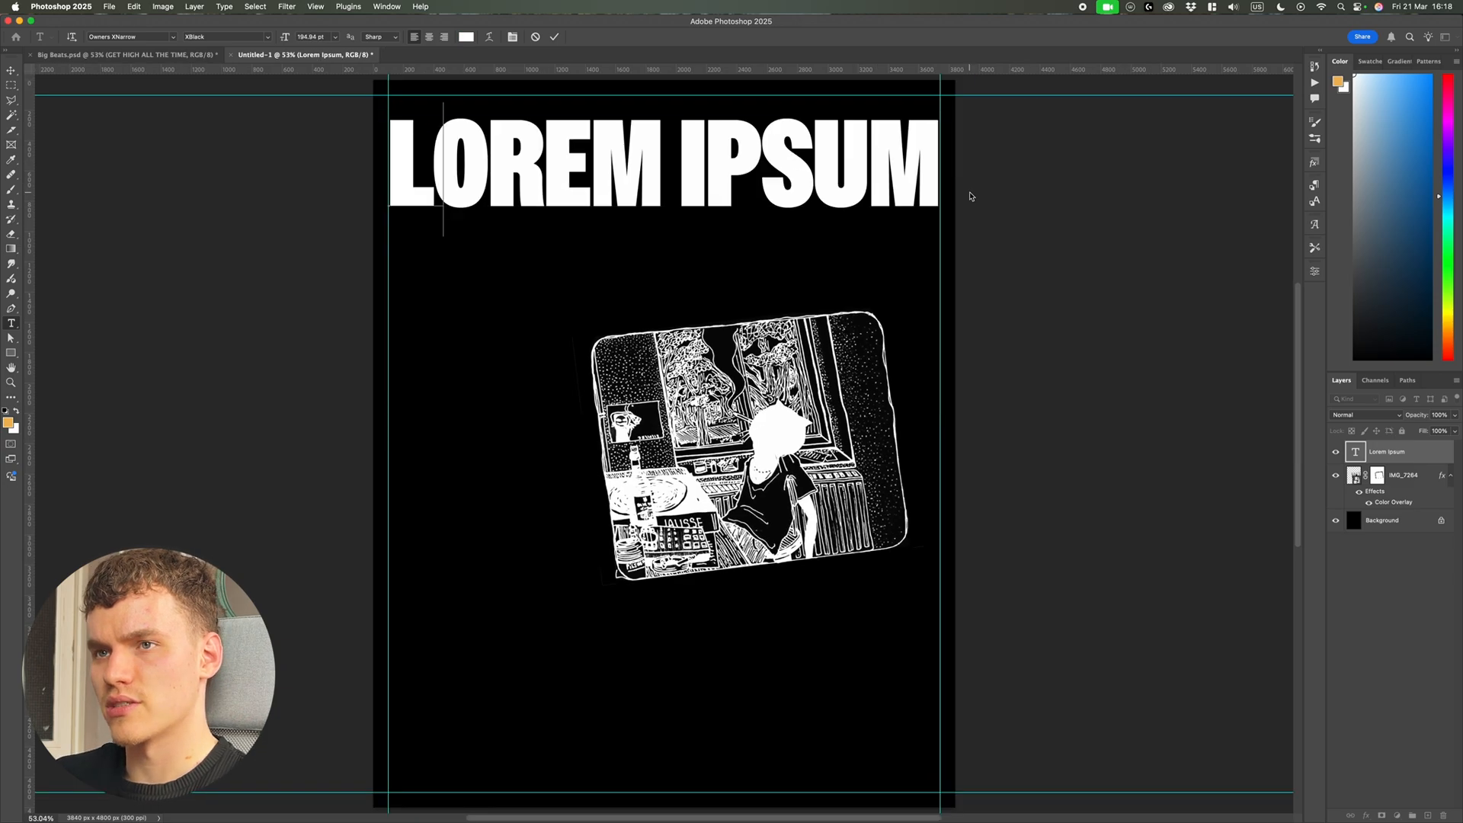
Replace the placeholder with BIG BEATS and enlarge it to span the guide width.
{"action": "type", "text": "BIG BEATS"}
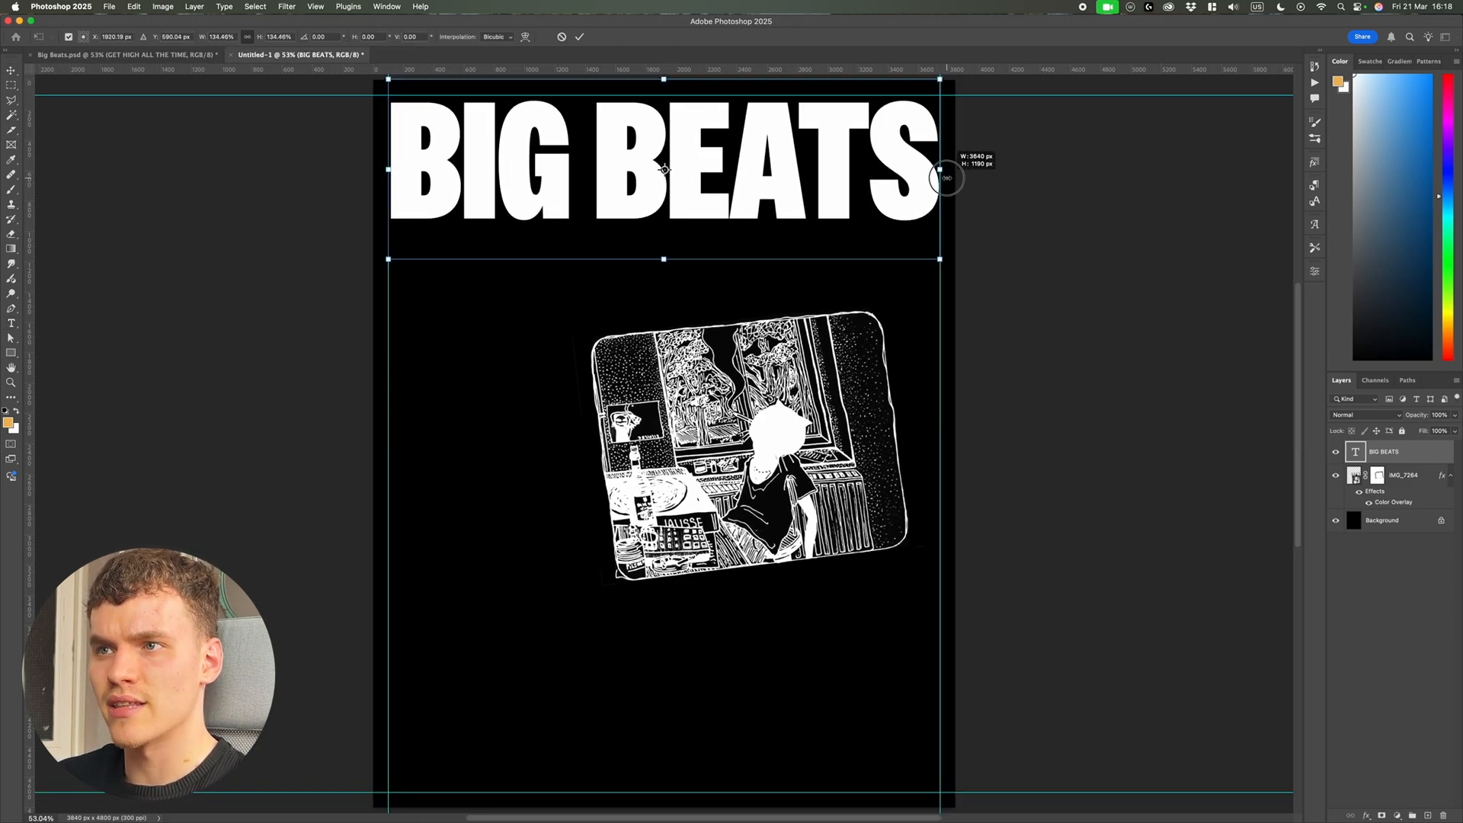
{"action": "left_click_drag", "start_coordinate": [942, 177], "coordinate": [906, 163]}
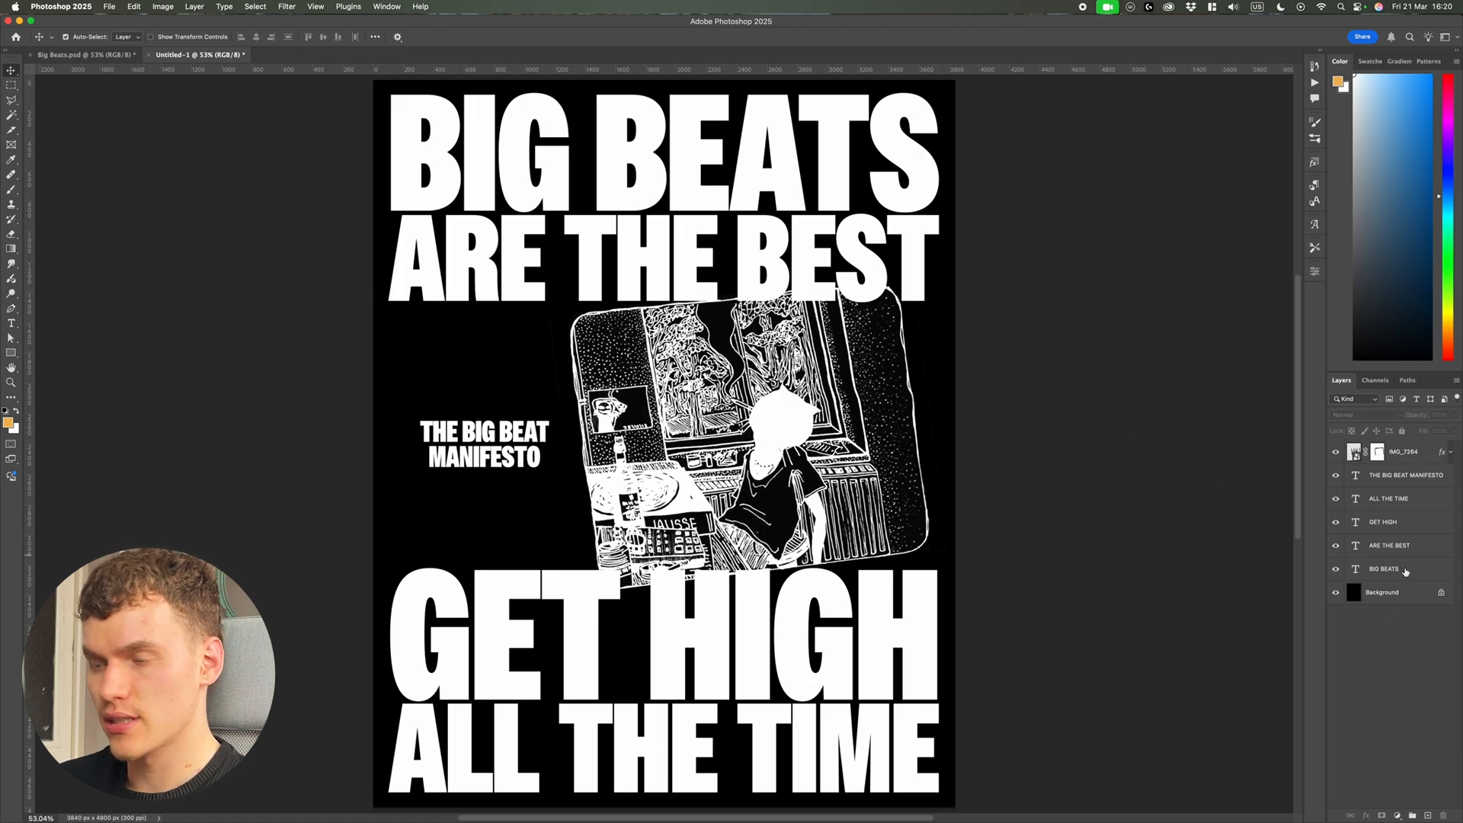
Convert the copied text group to a smart object and apply Displace at scale 10.
{"action": "left_click", "coordinate": [1404, 475]}
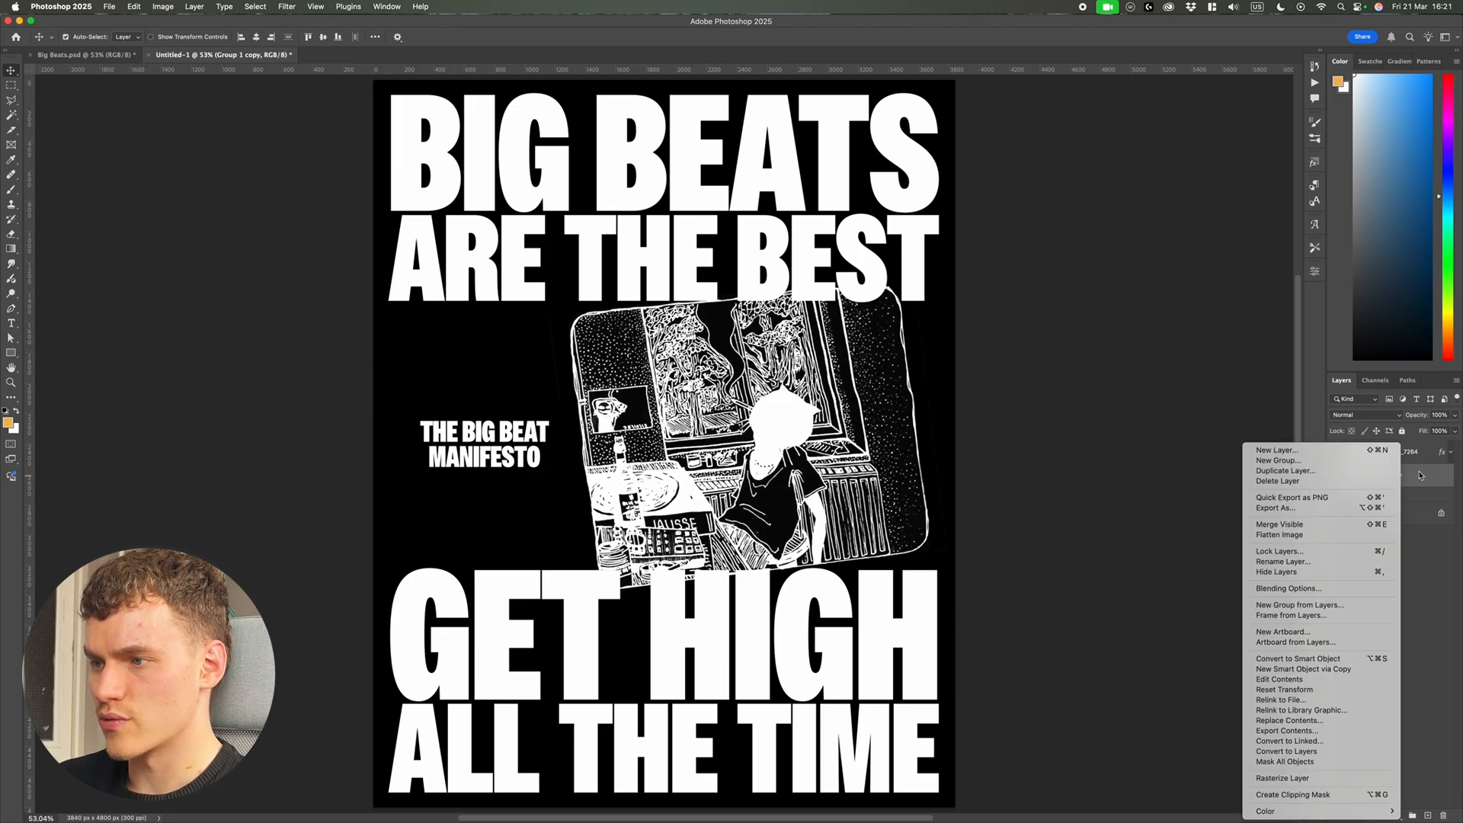
{"action": "left_click", "coordinate": [1283, 561]}
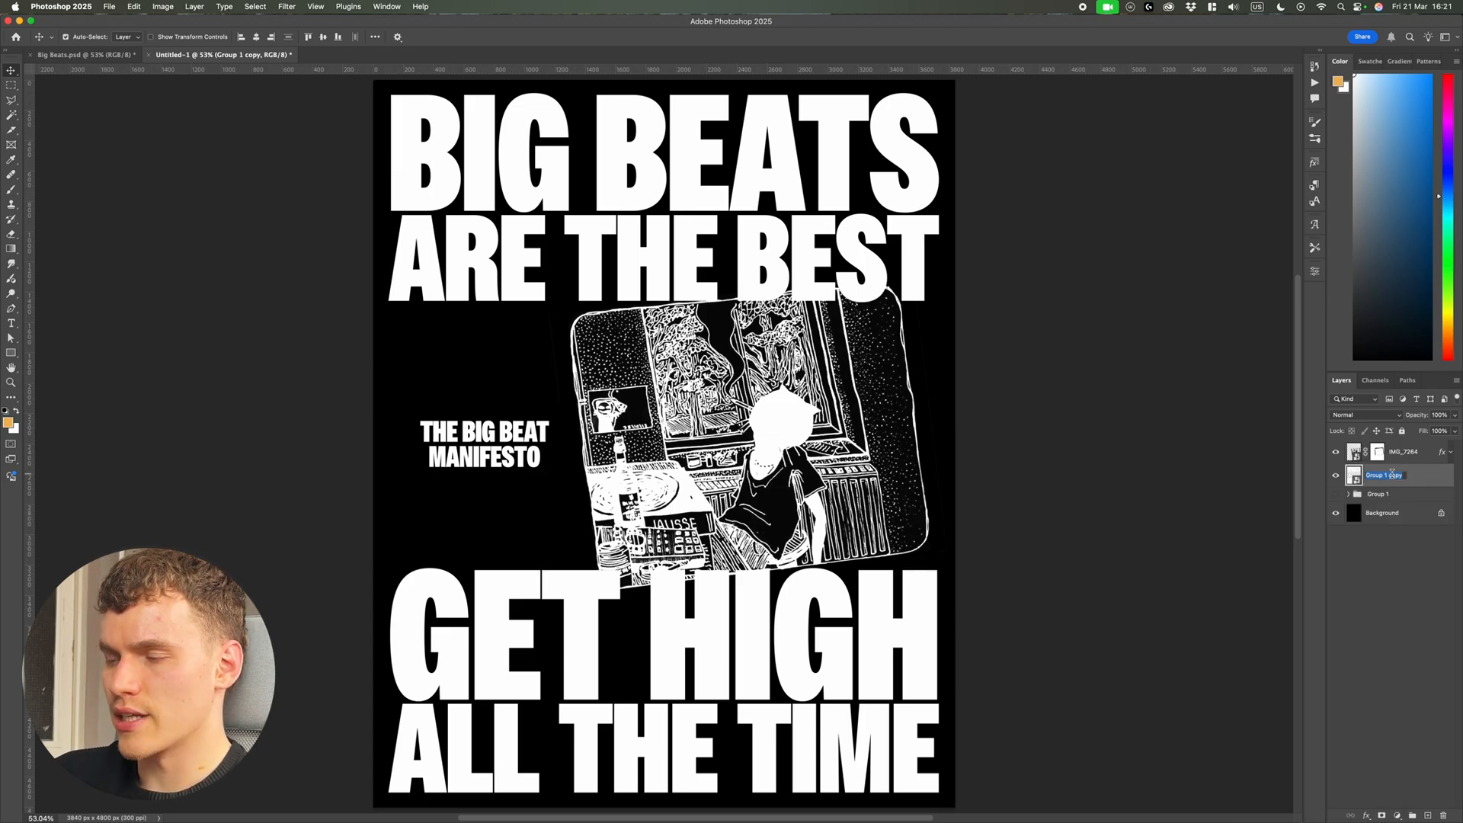
{"action": "type", "text": "Displace"}
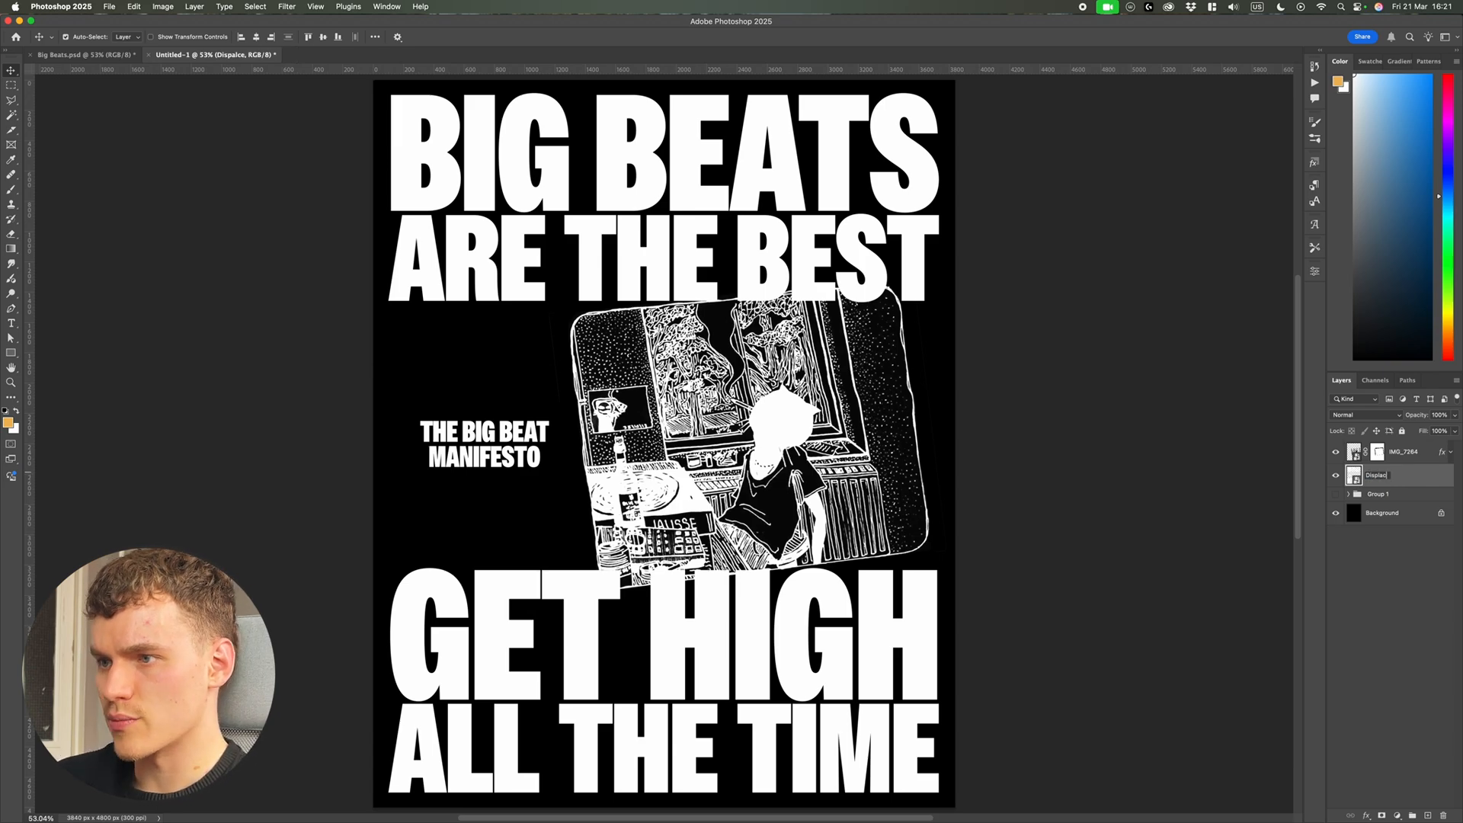
{"action": "left_click", "coordinate": [286, 6]}
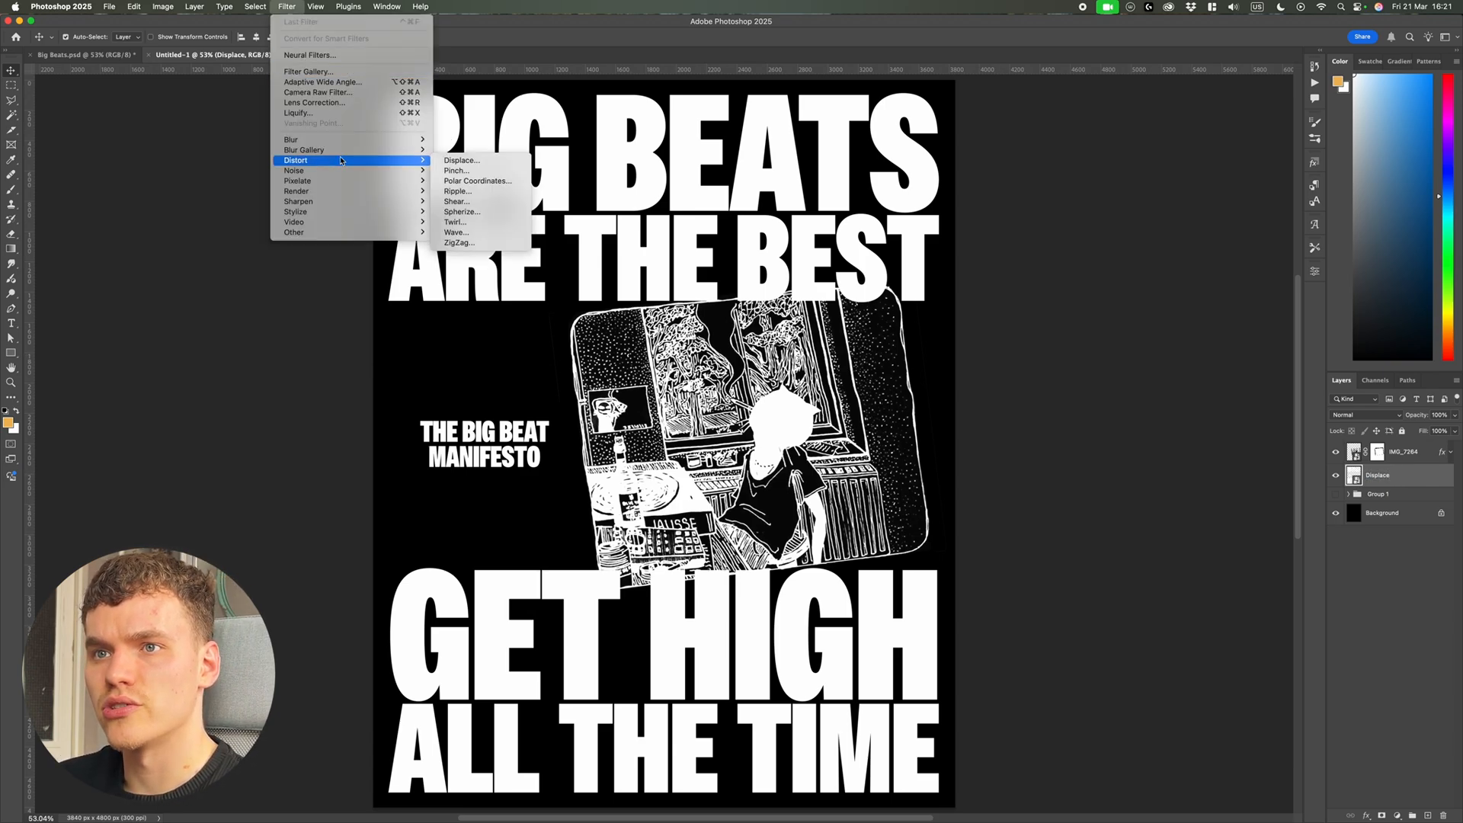
{"action": "left_click", "coordinate": [460, 160]}
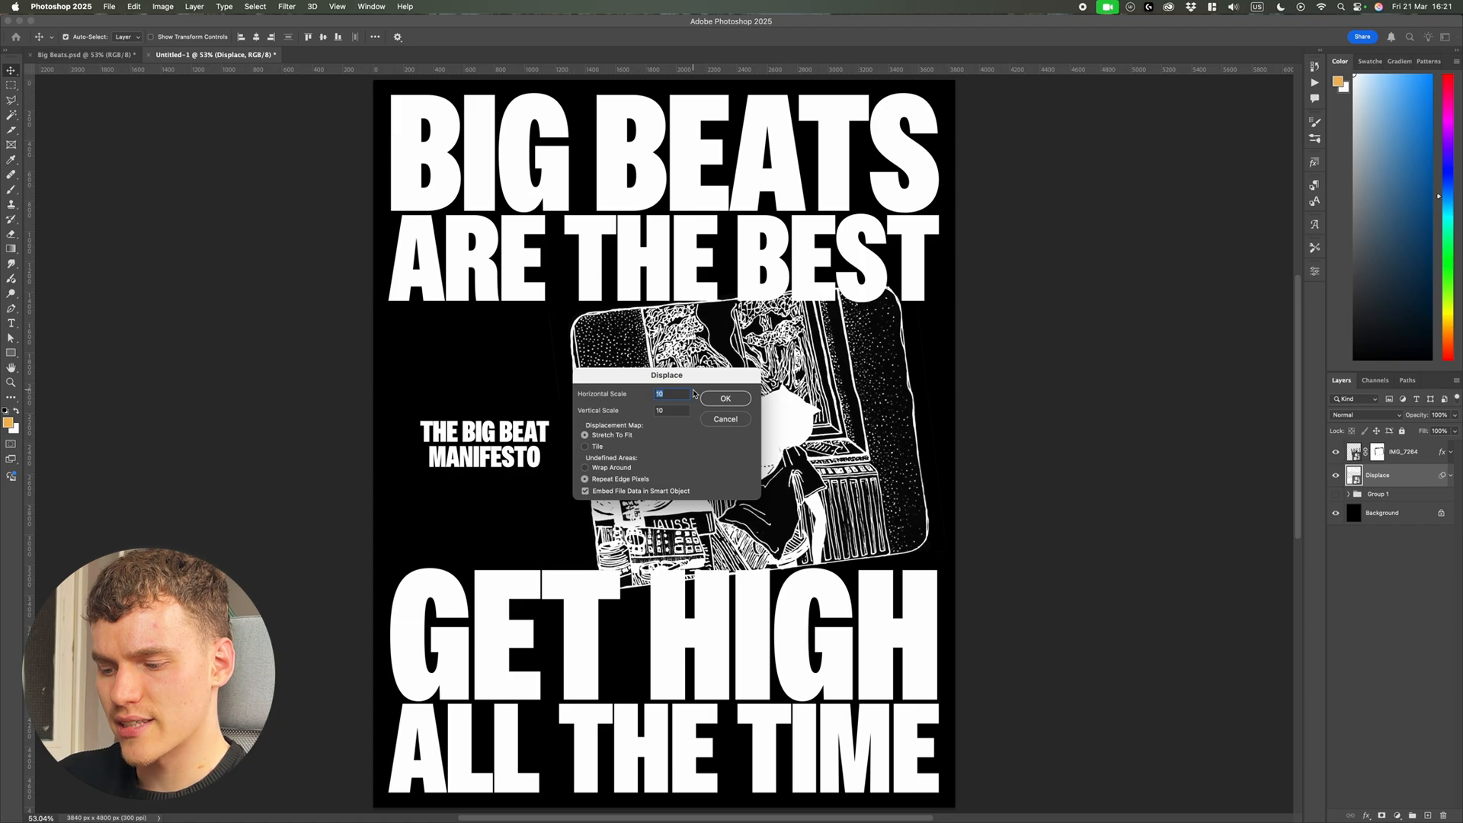
{"action": "left_click", "coordinate": [725, 398]}
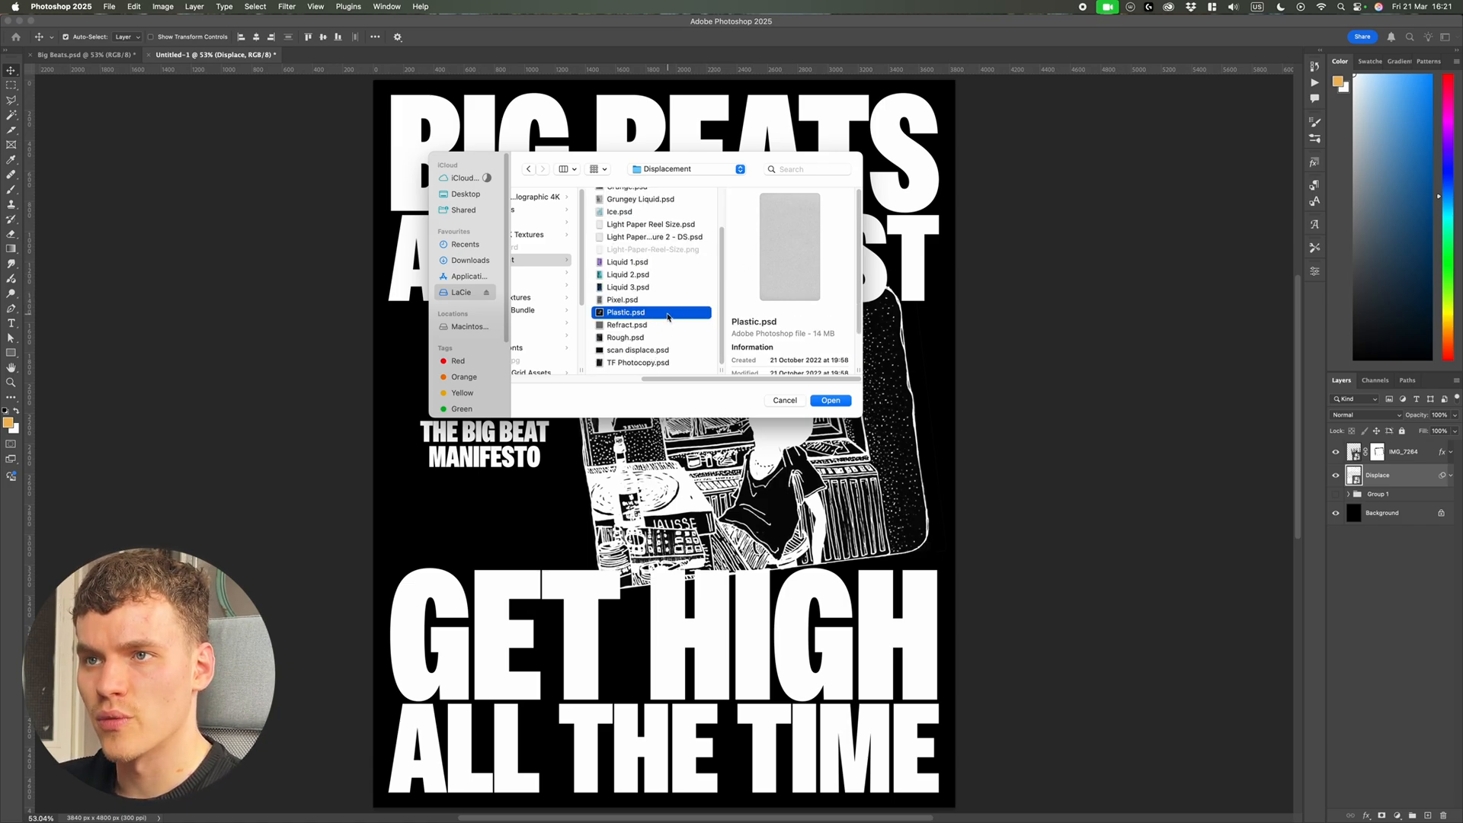
Re-enter the displacement amounts and choose Film Dust.psd as the displacement map.
{"action": "left_click", "coordinate": [628, 347]}
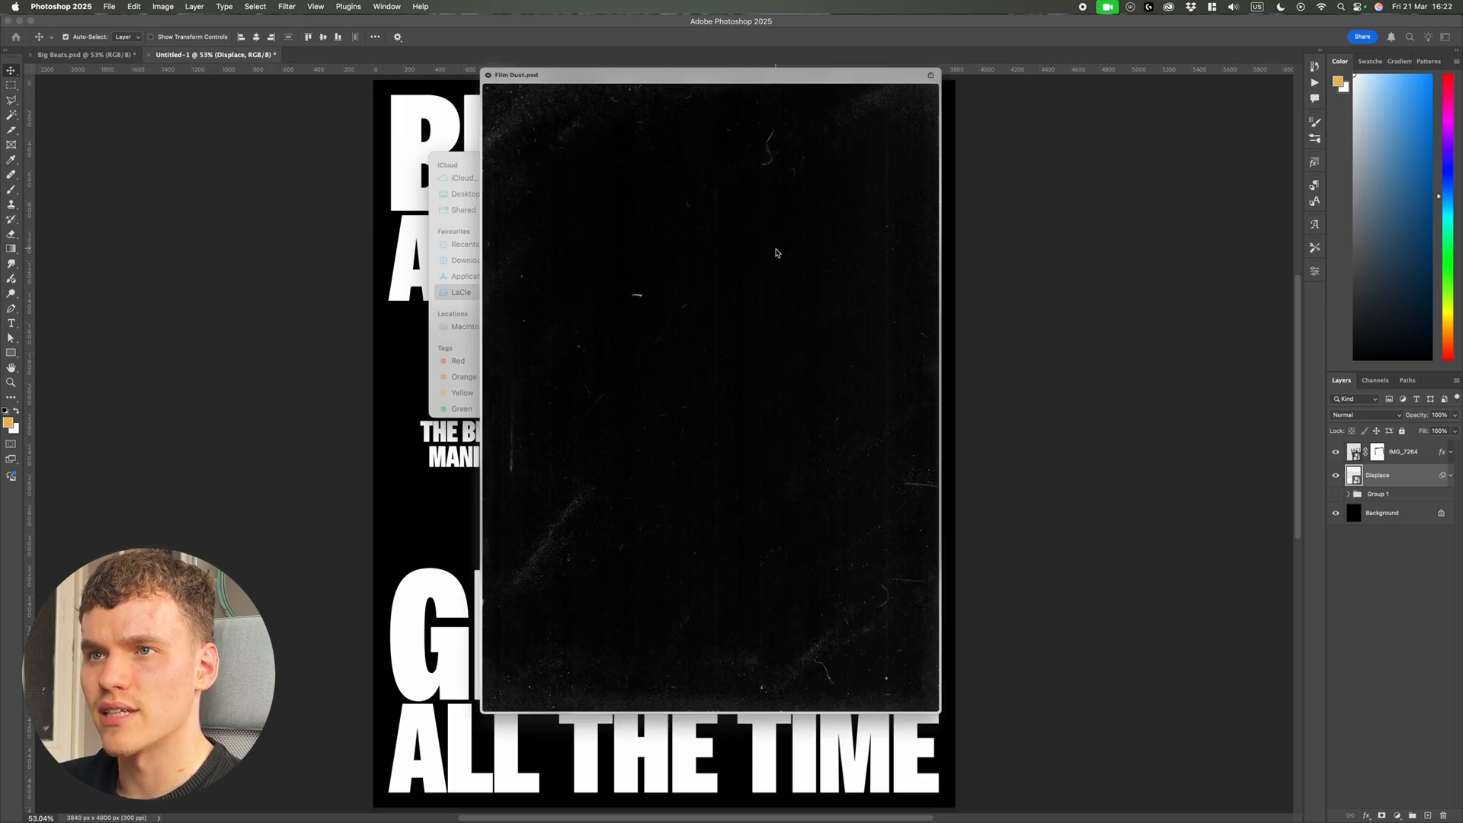
{"action": "left_click_drag", "start_coordinate": [709, 75], "coordinate": [665, 43]}
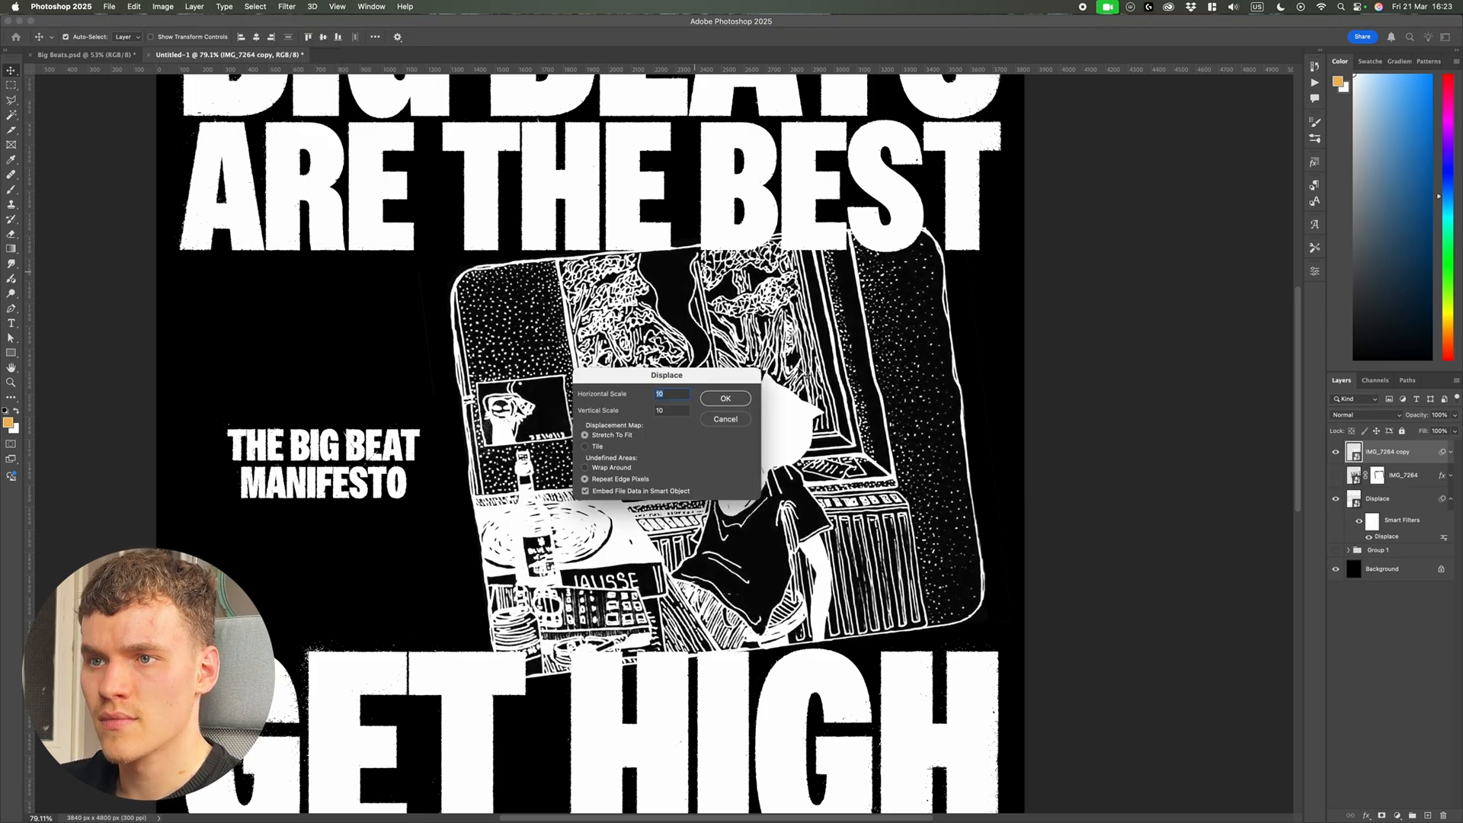
{"action": "left_click", "coordinate": [671, 410]}
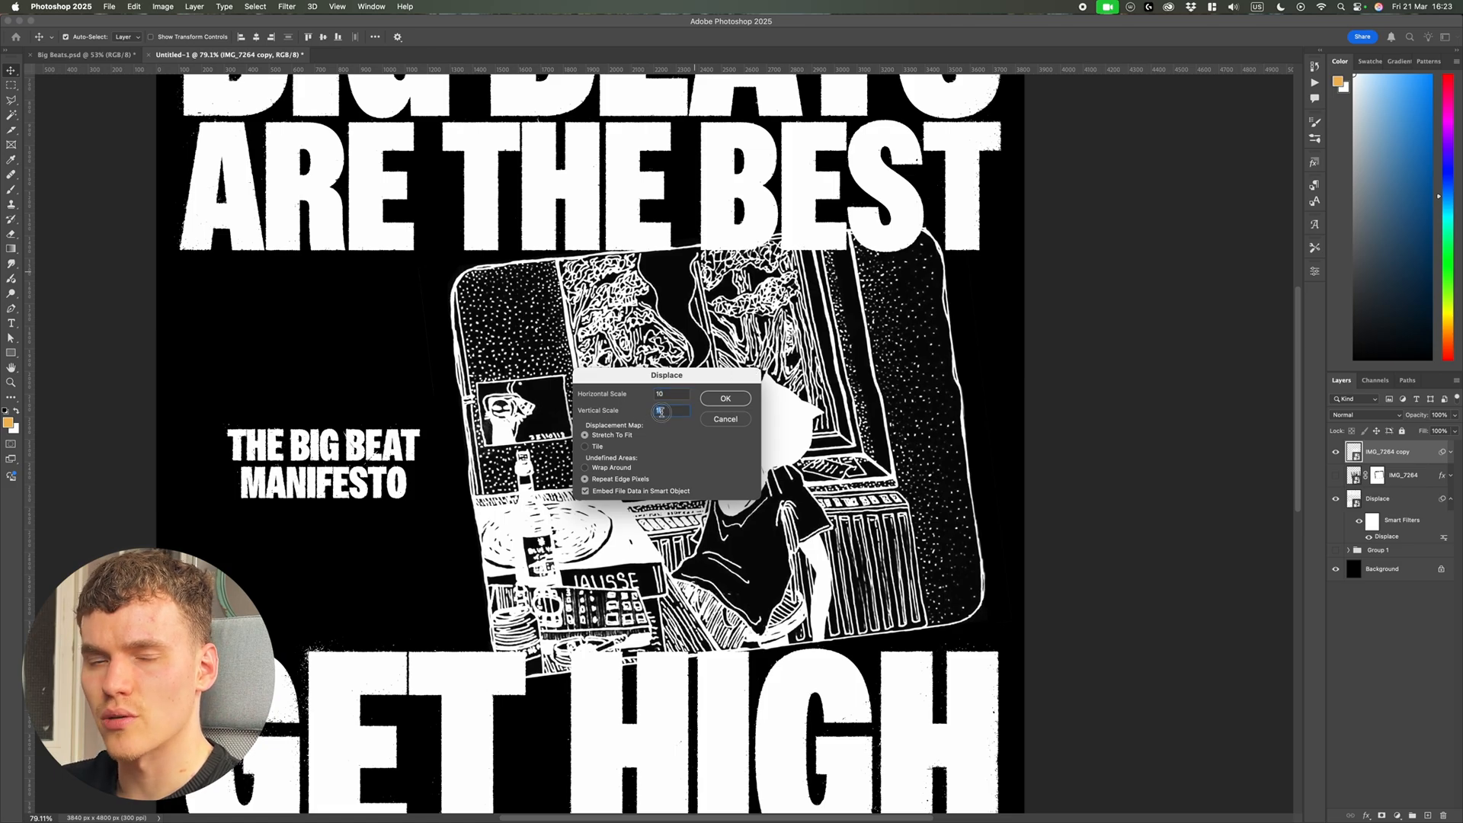
{"action": "left_click", "coordinate": [726, 398]}
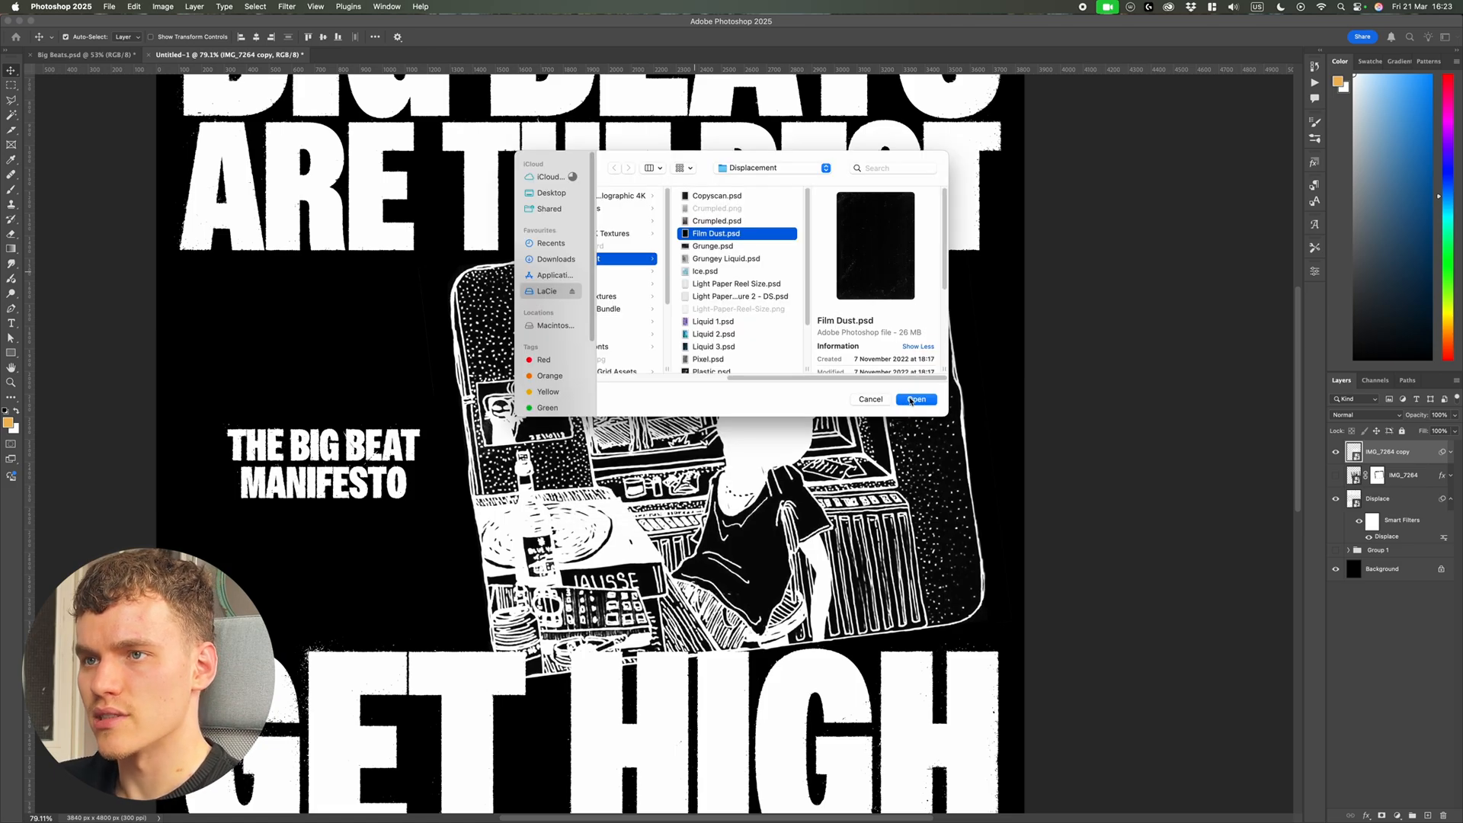
{"action": "left_click", "coordinate": [915, 399]}
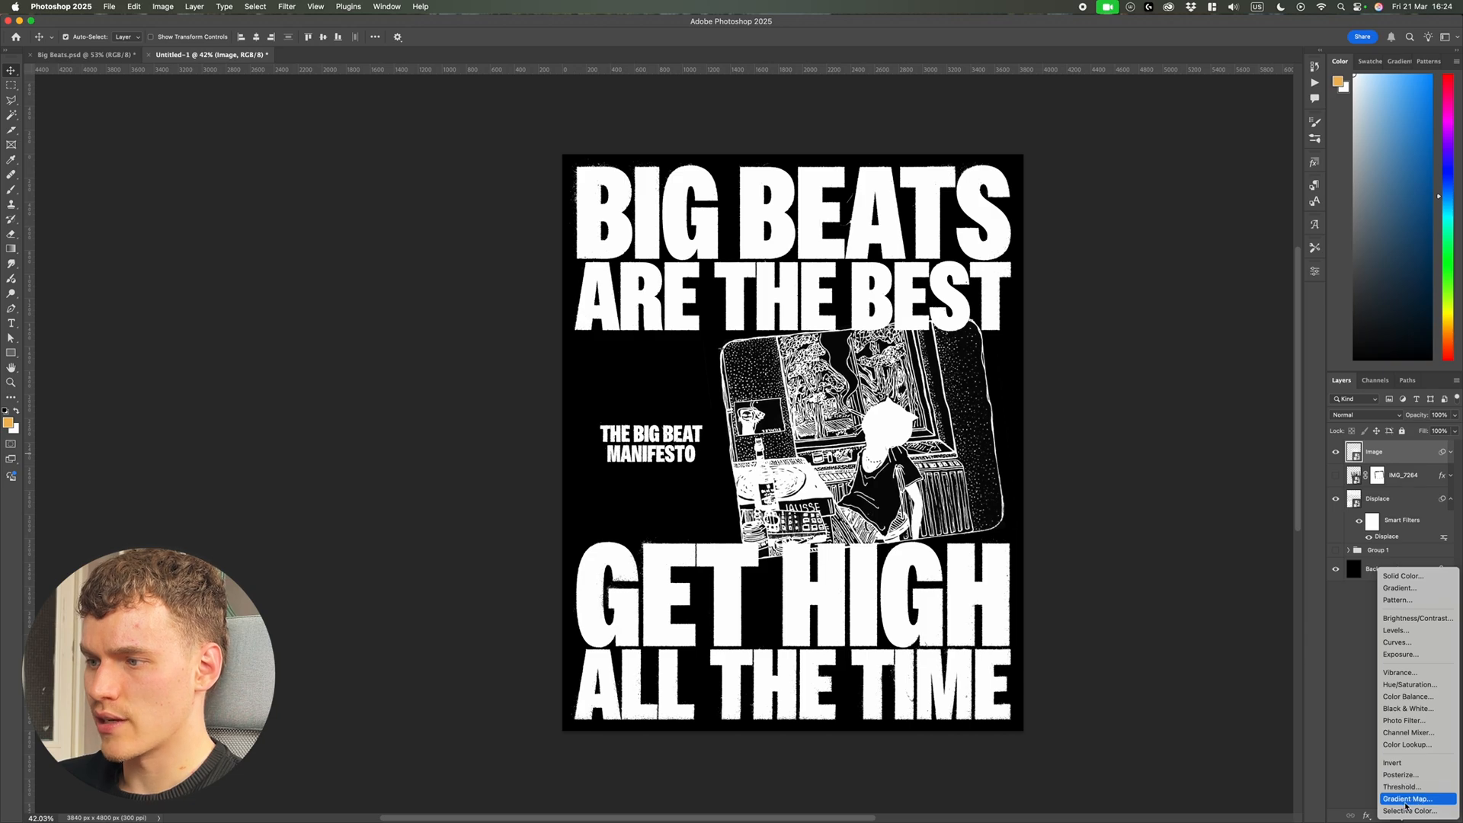
Add a Gradient Map with a black-to-red preset, its end stop set to pure red.
{"action": "left_click", "coordinate": [1409, 798]}
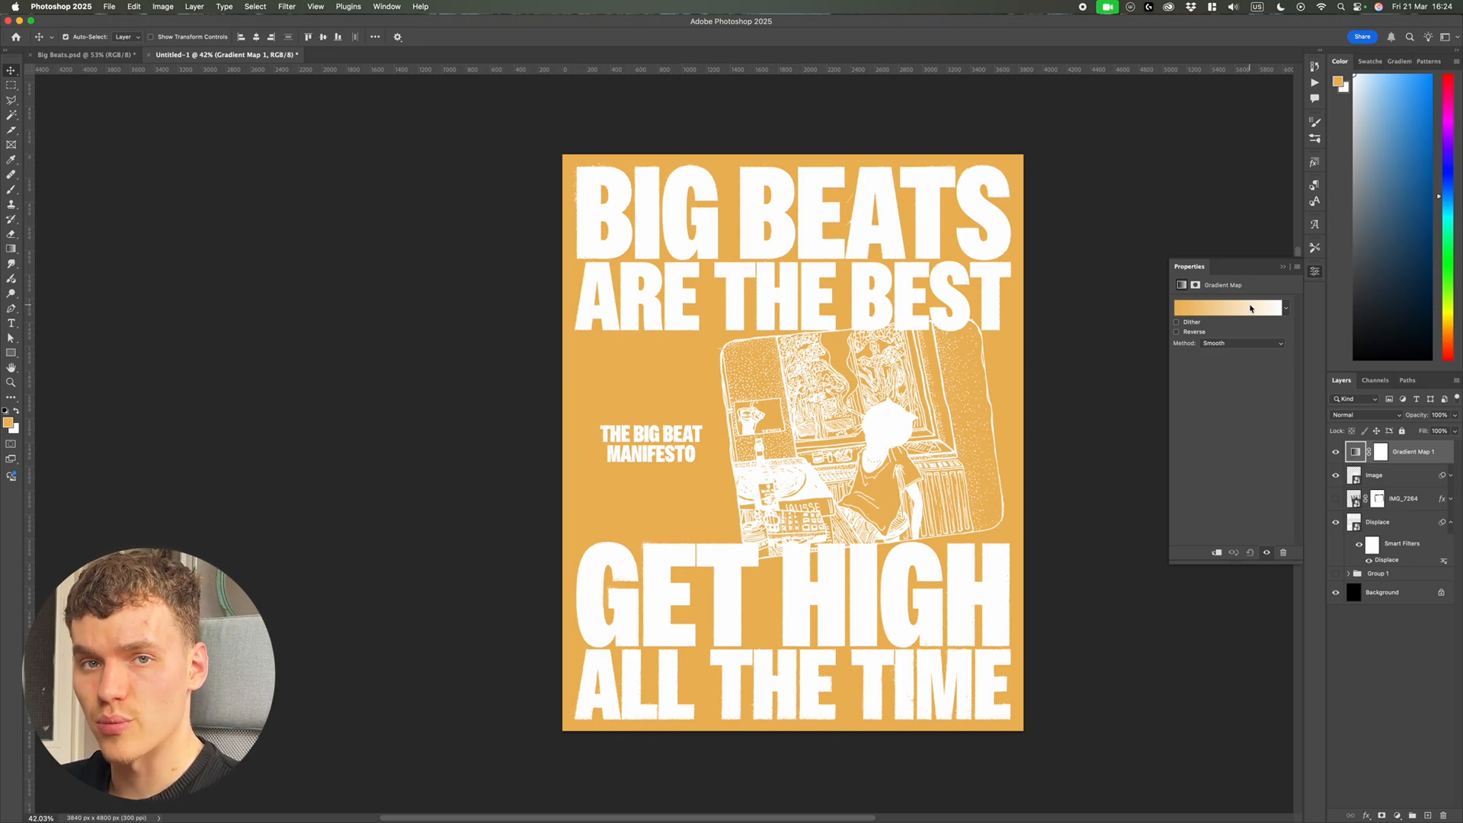
{"action": "left_click", "coordinate": [1228, 308]}
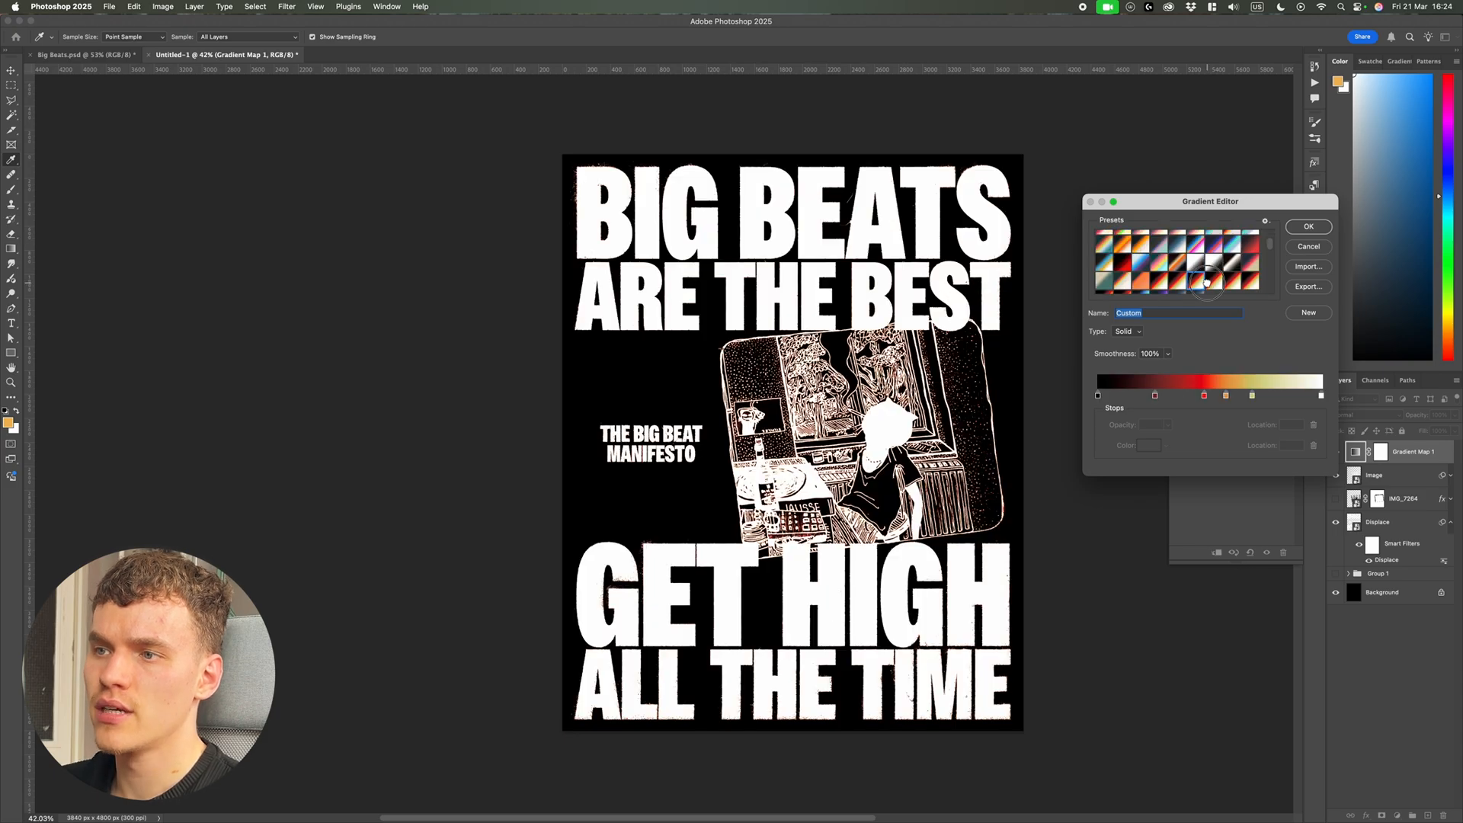
{"action": "left_click", "coordinate": [1150, 270]}
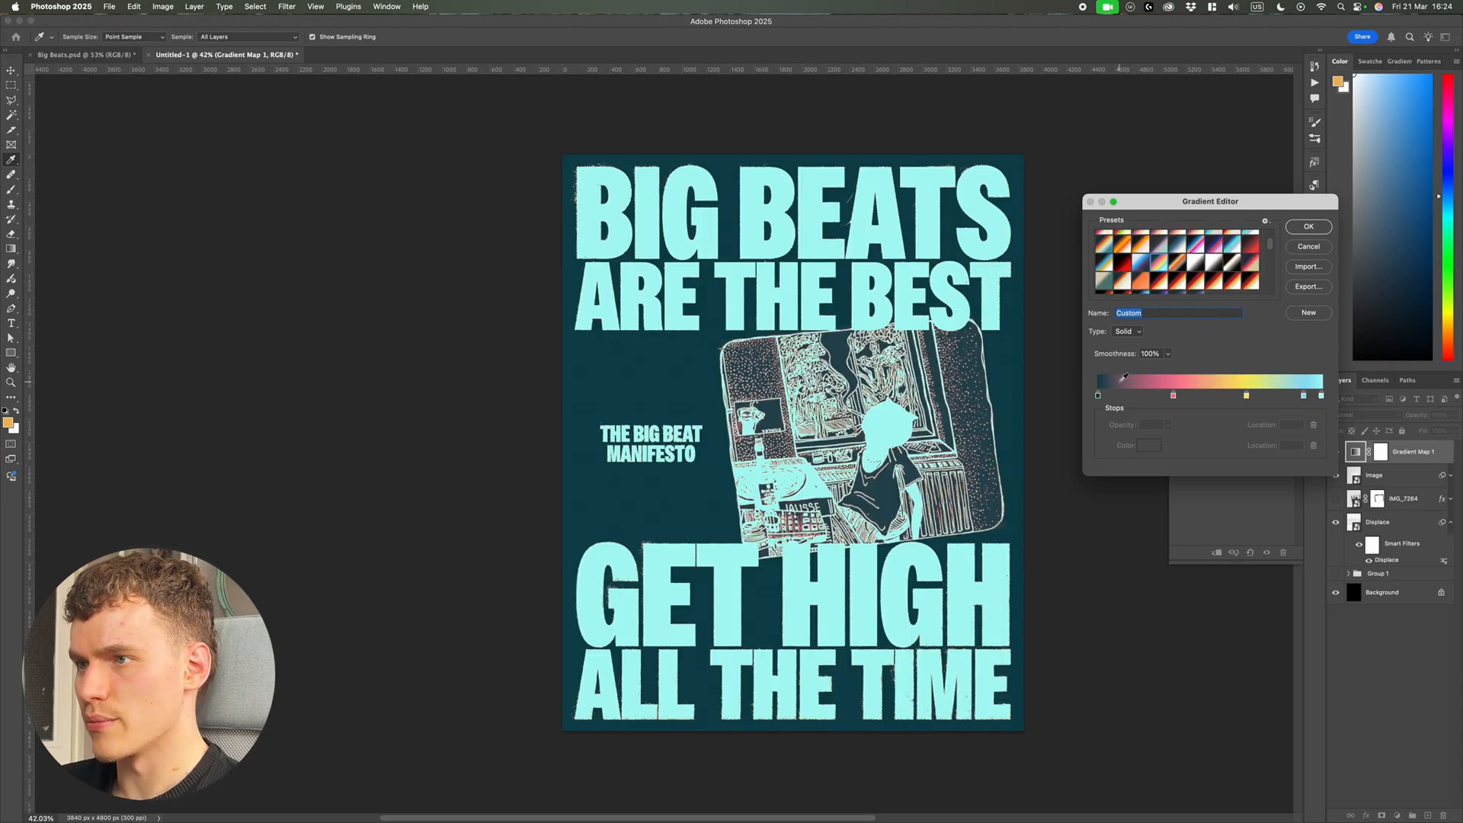
{"action": "left_click", "coordinate": [1128, 241]}
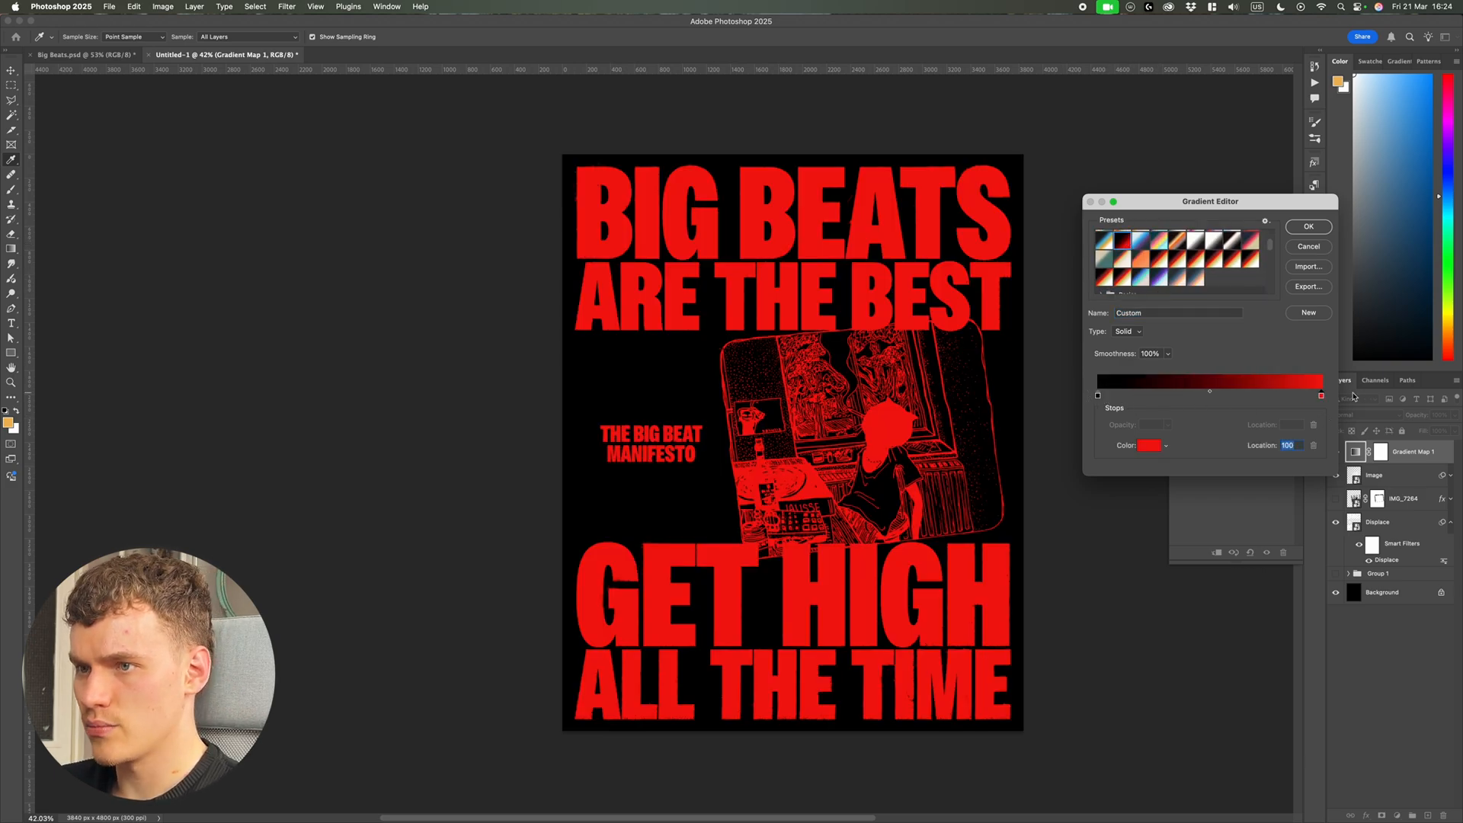
{"action": "left_click", "coordinate": [1149, 445]}
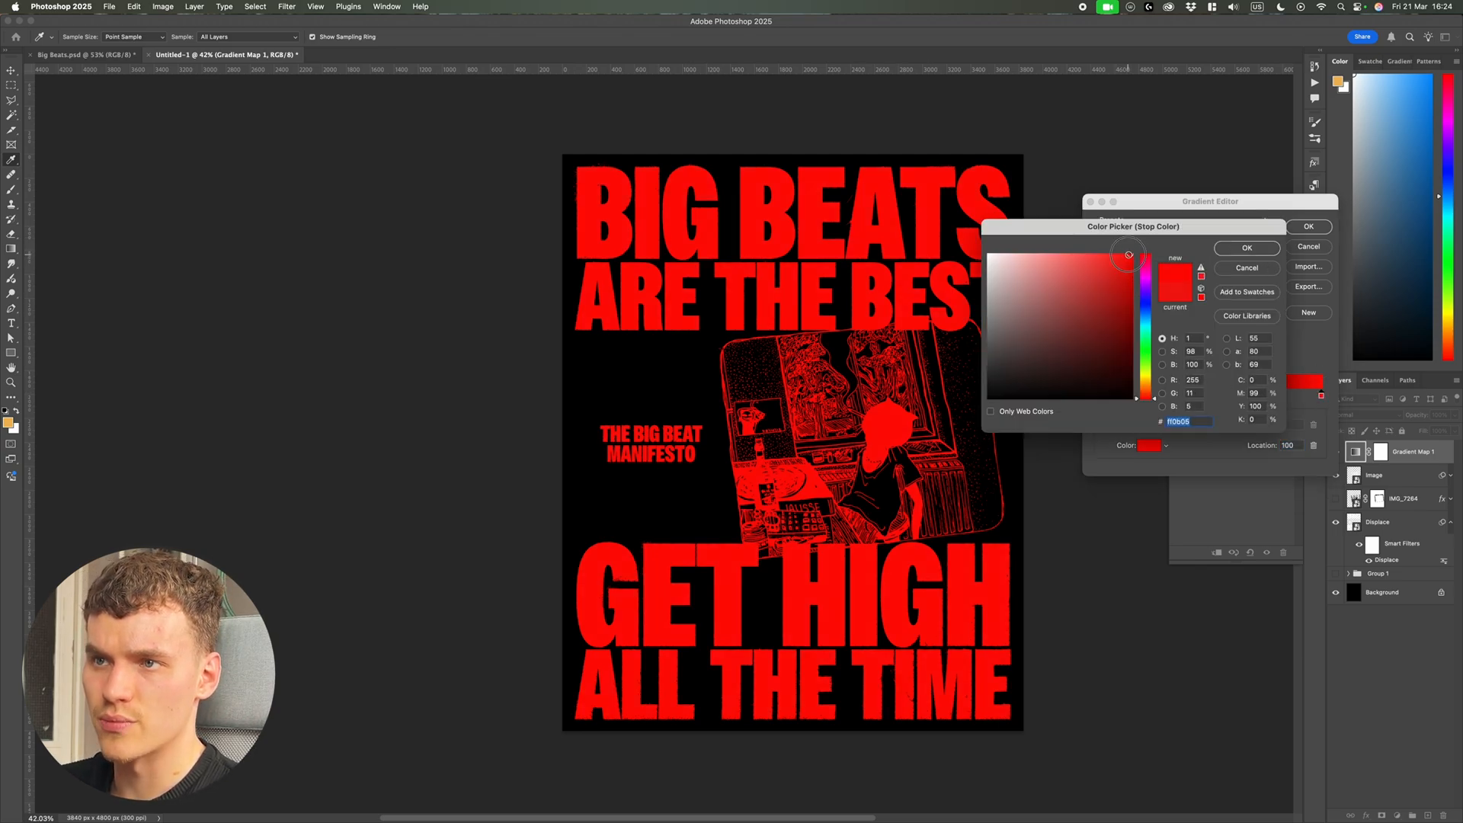
{"action": "left_click", "coordinate": [1247, 247]}
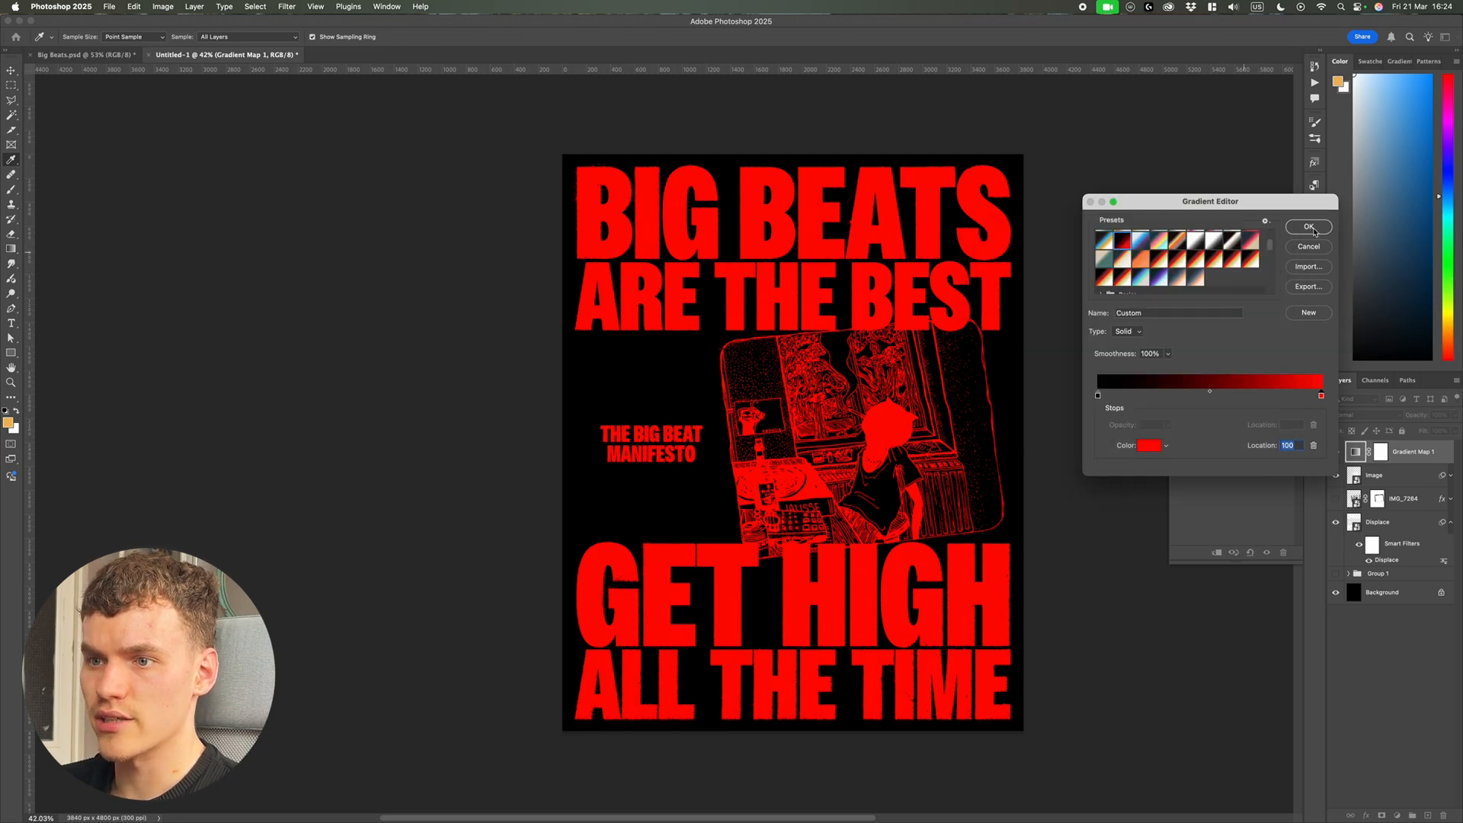
{"action": "left_click", "coordinate": [1308, 227]}
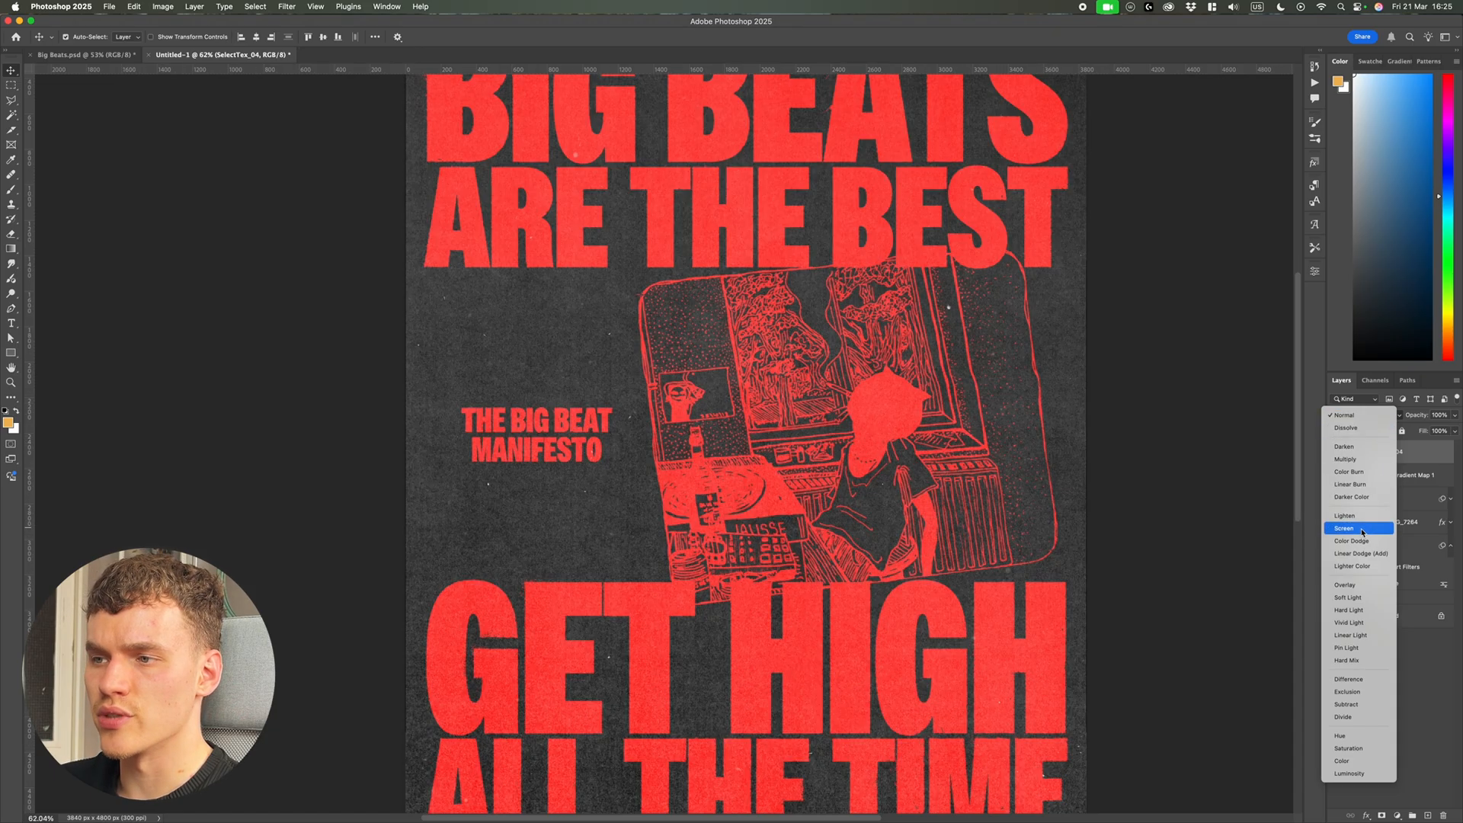
Set SelectTex_04 to Screen mode and its duplicate copy to Exclusion.
{"action": "left_click", "coordinate": [1345, 529]}
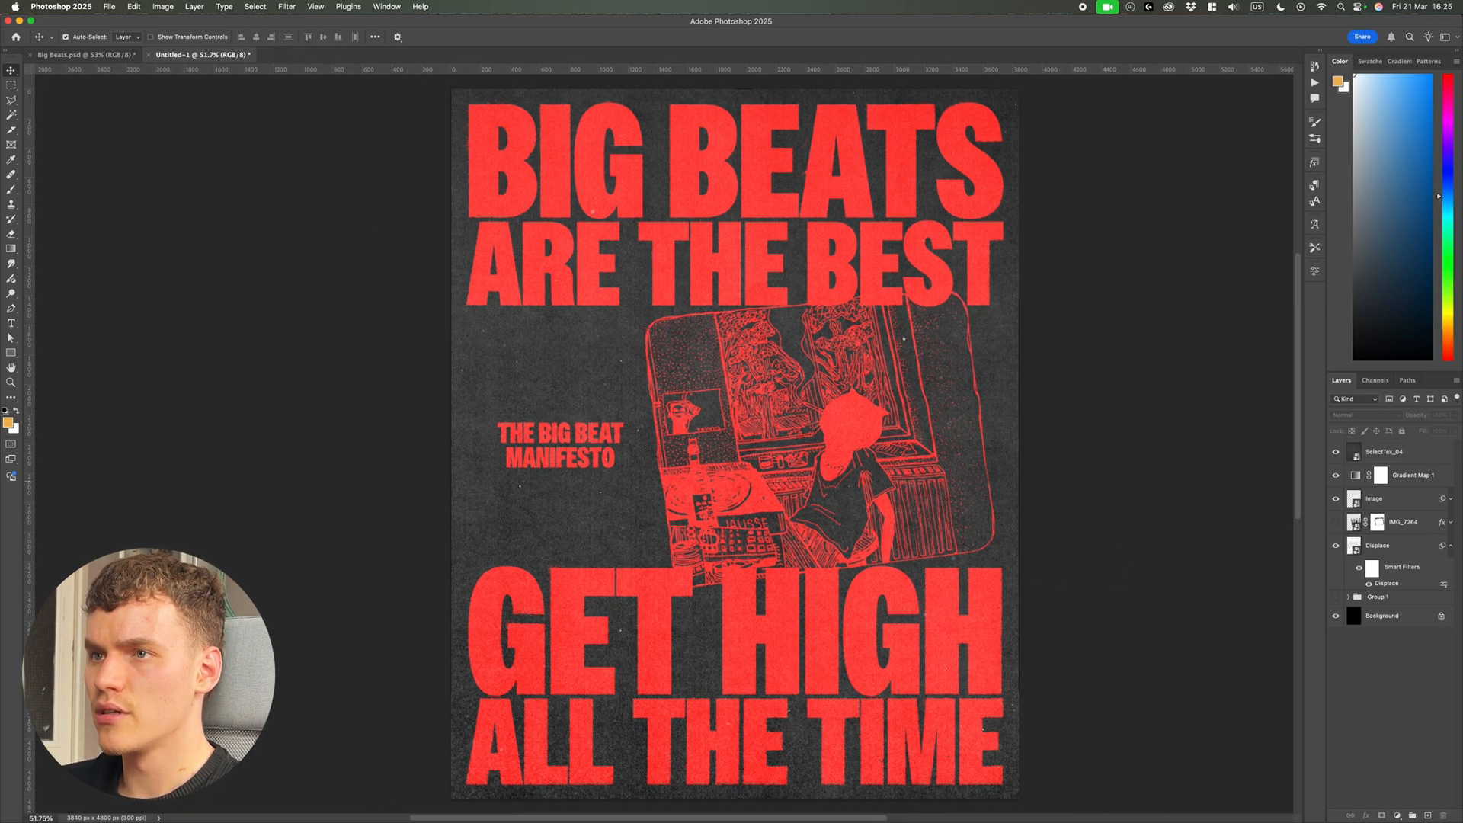
{"action": "left_click", "coordinate": [1385, 451]}
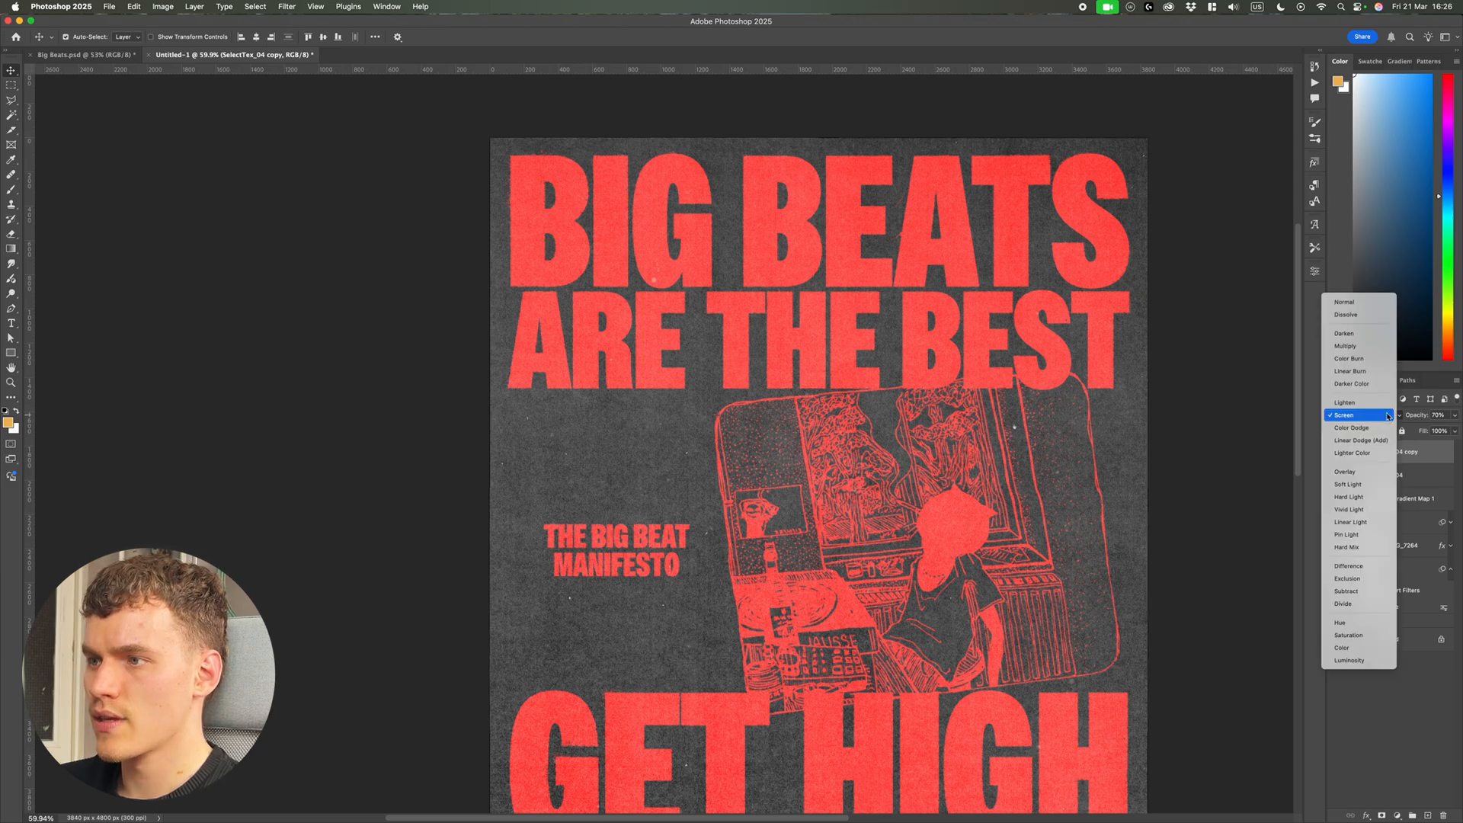
{"action": "left_click", "coordinate": [1347, 579]}
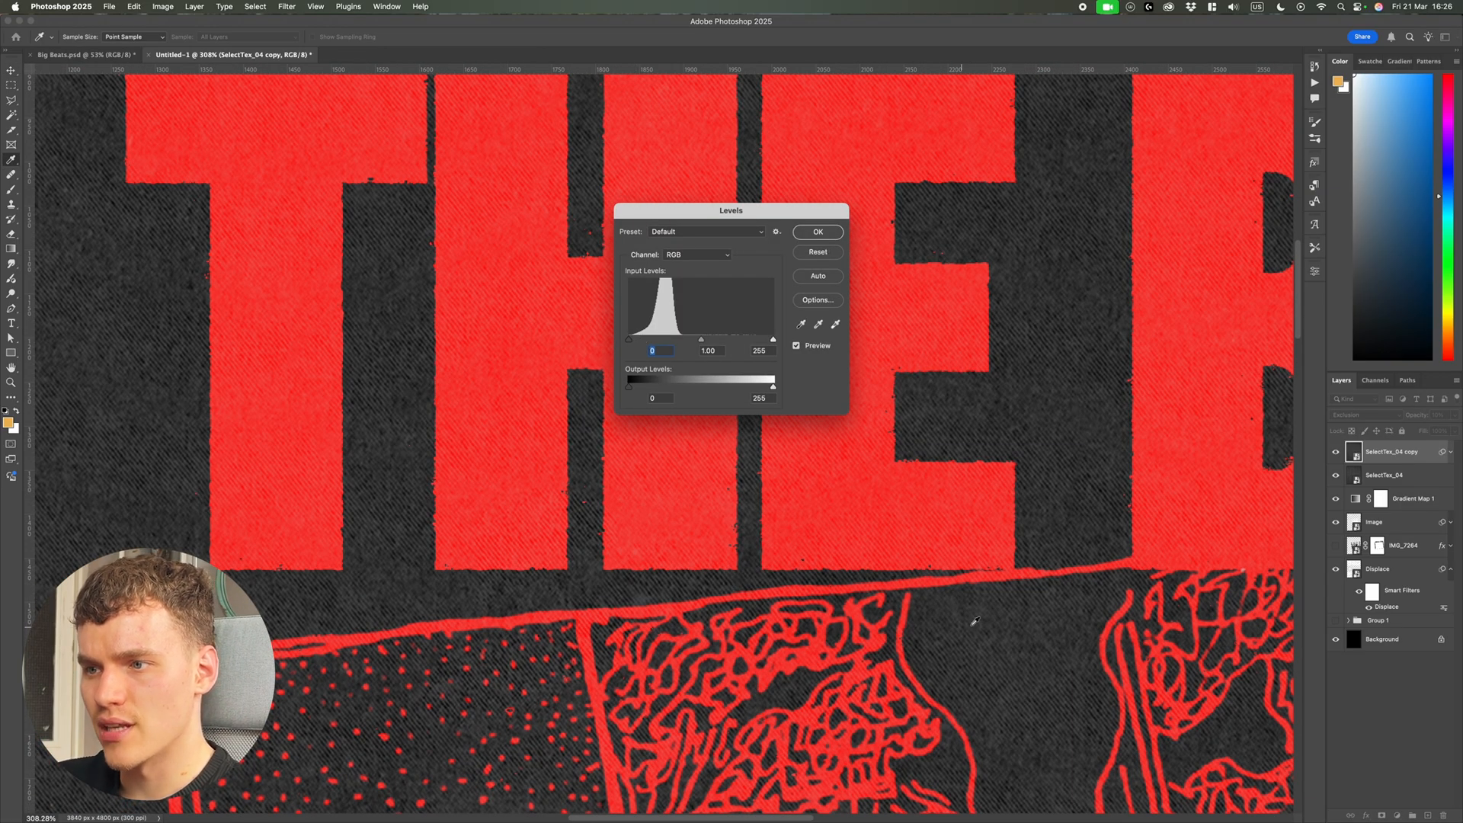
Apply Levels to SelectTex_04 copy with brighter midtones and highlights and deeper shadows.
{"action": "left_click_drag", "start_coordinate": [701, 339], "coordinate": [668, 339]}
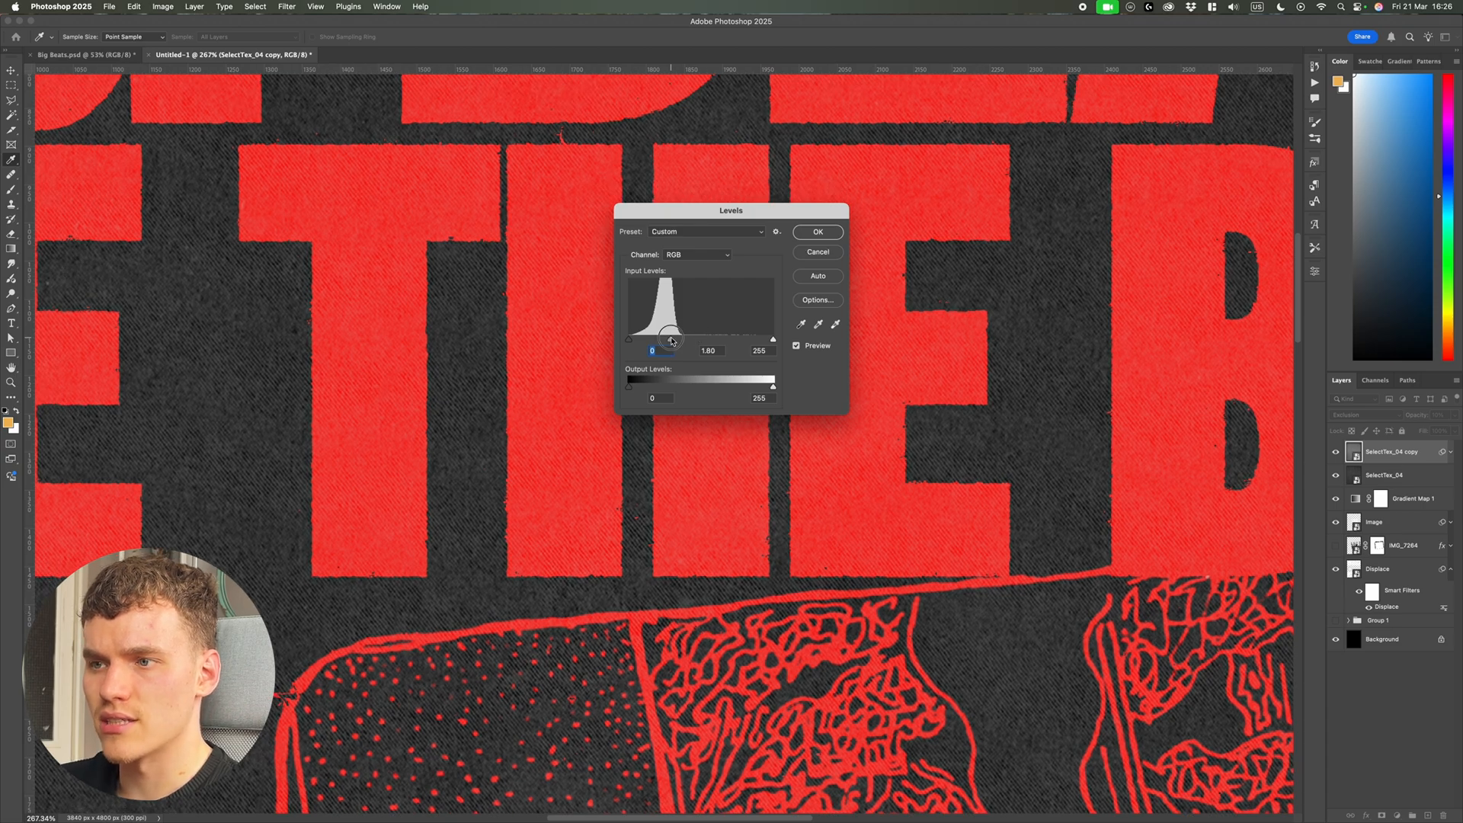
{"action": "left_click_drag", "start_coordinate": [668, 338], "coordinate": [651, 338]}
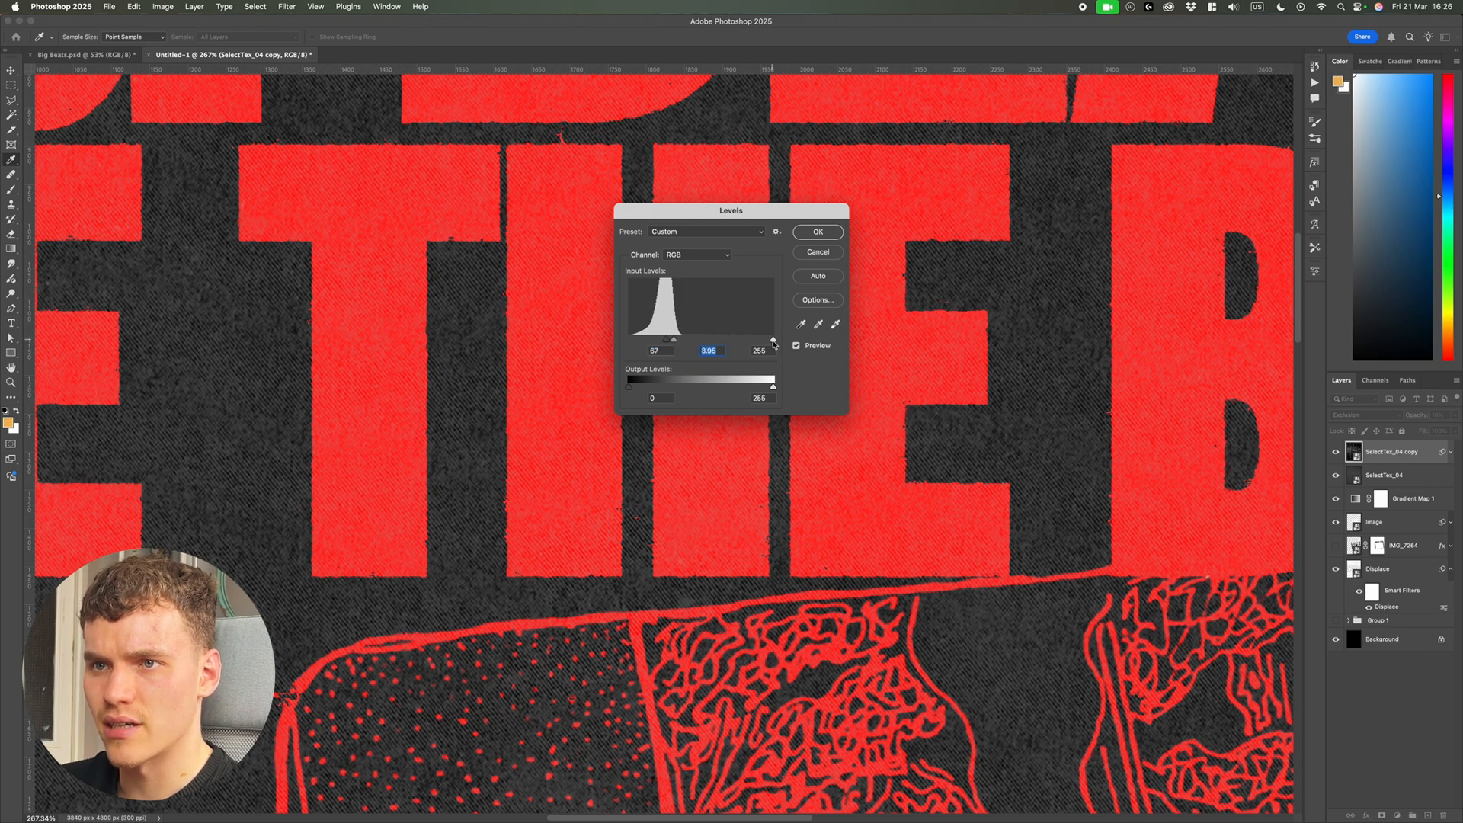
{"action": "left_click_drag", "start_coordinate": [773, 339], "coordinate": [718, 338]}
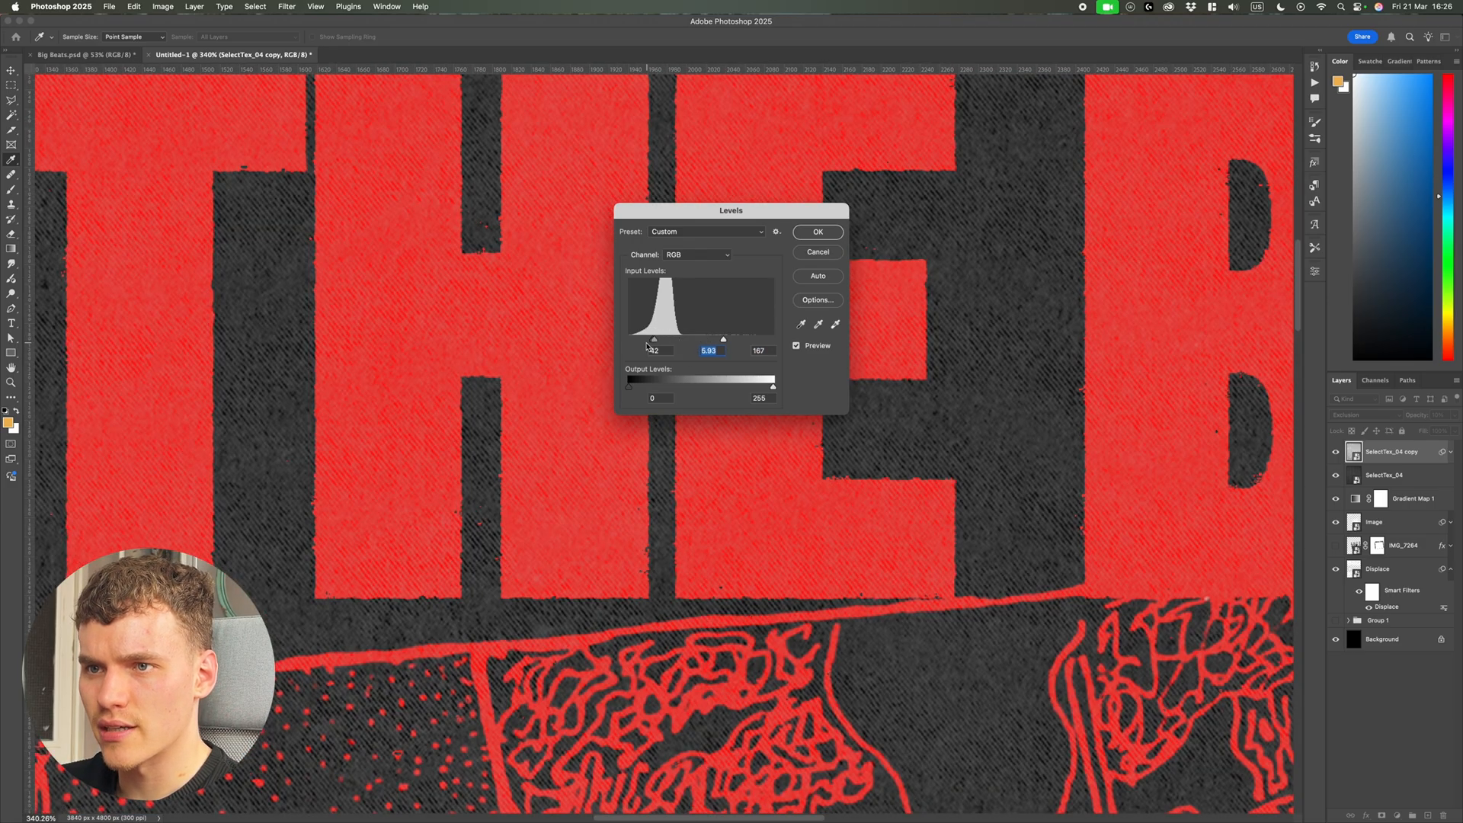
{"action": "left_click", "coordinate": [816, 232]}
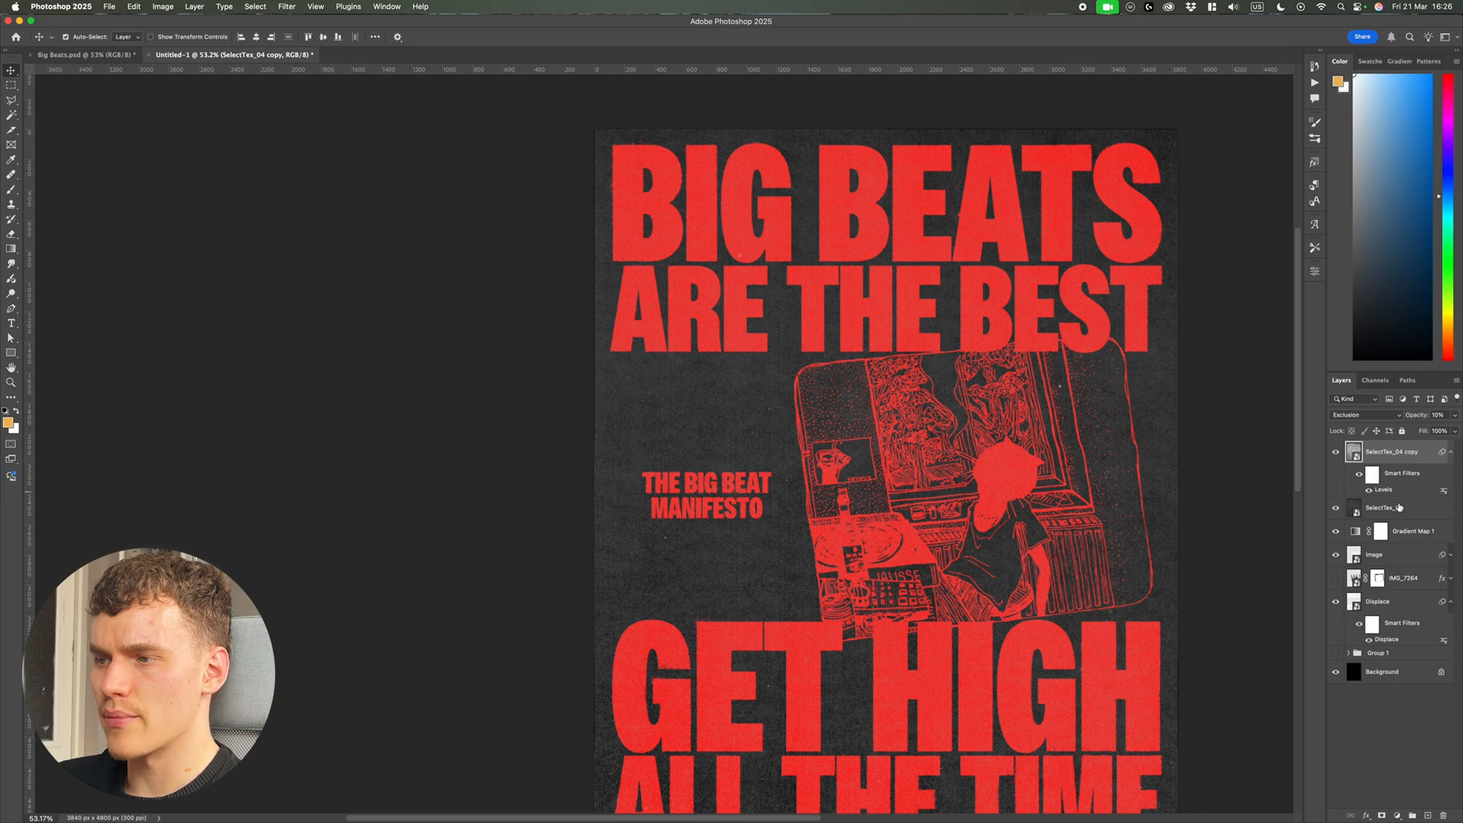
Apply Levels to the base SelectTex_04 layer with deepened shadows.
{"action": "double_click", "coordinate": [1384, 489]}
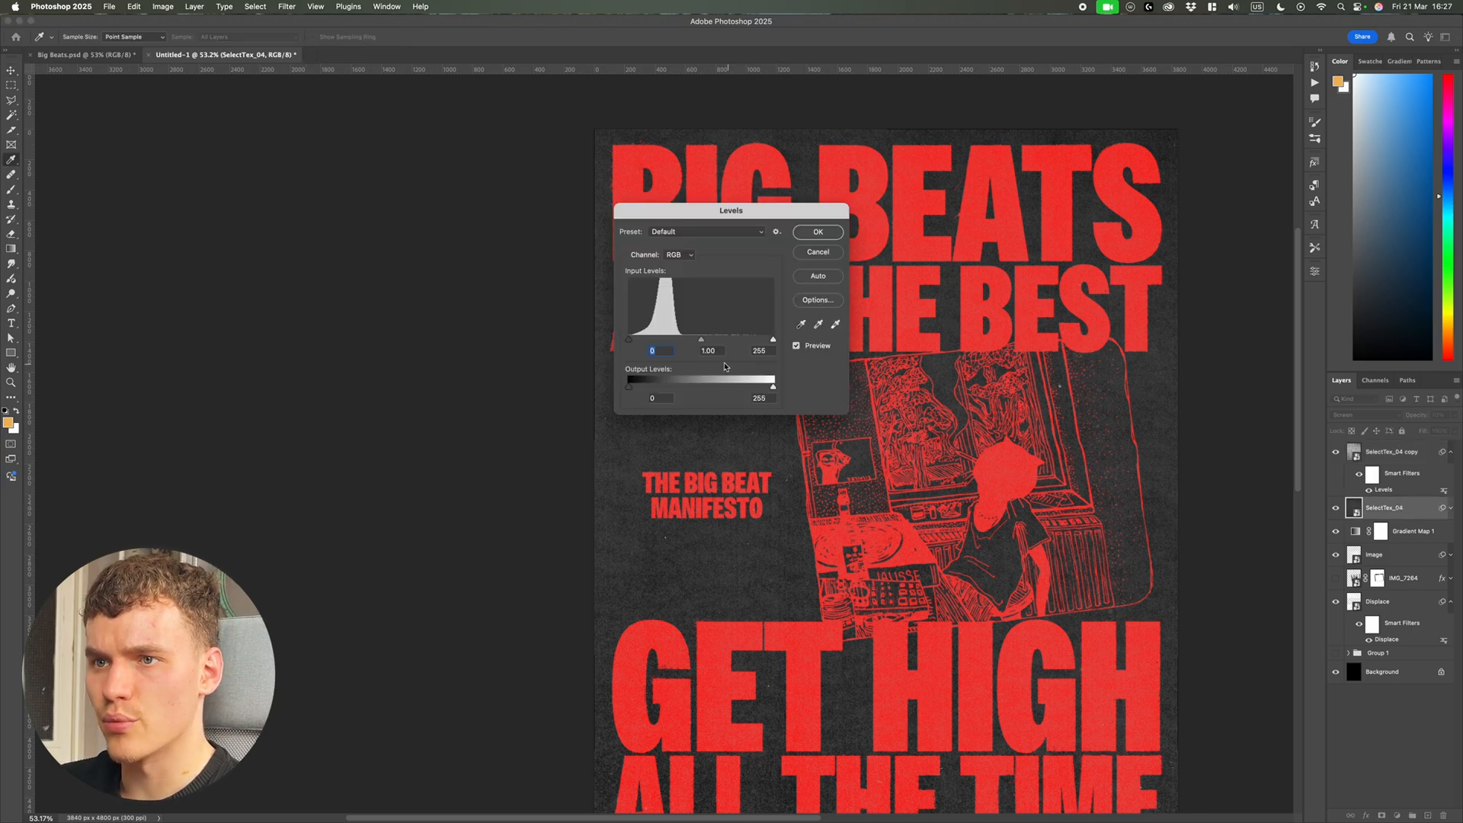
{"action": "left_click_drag", "start_coordinate": [629, 338], "coordinate": [644, 338]}
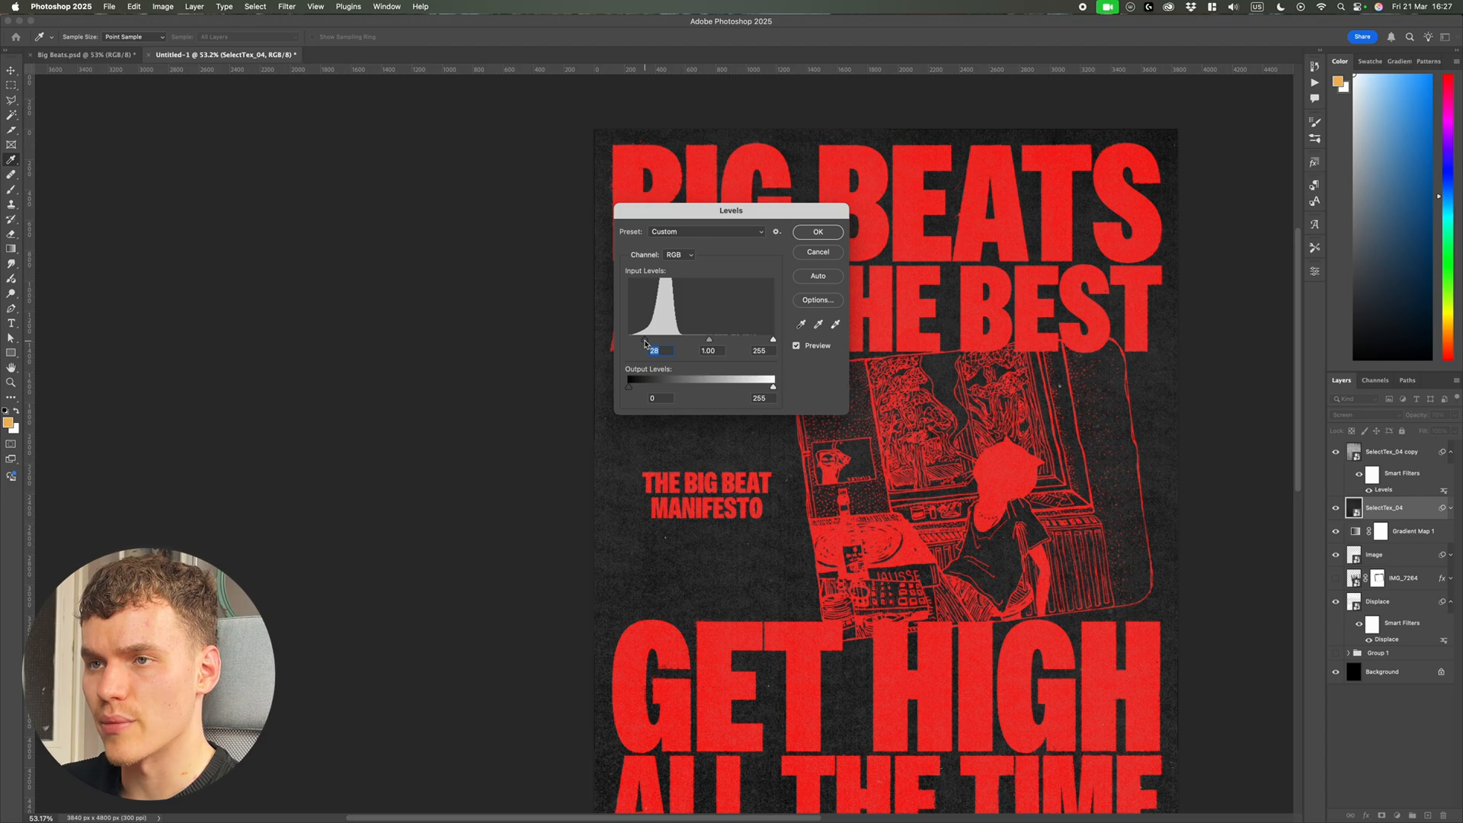
{"action": "left_click", "coordinate": [817, 232]}
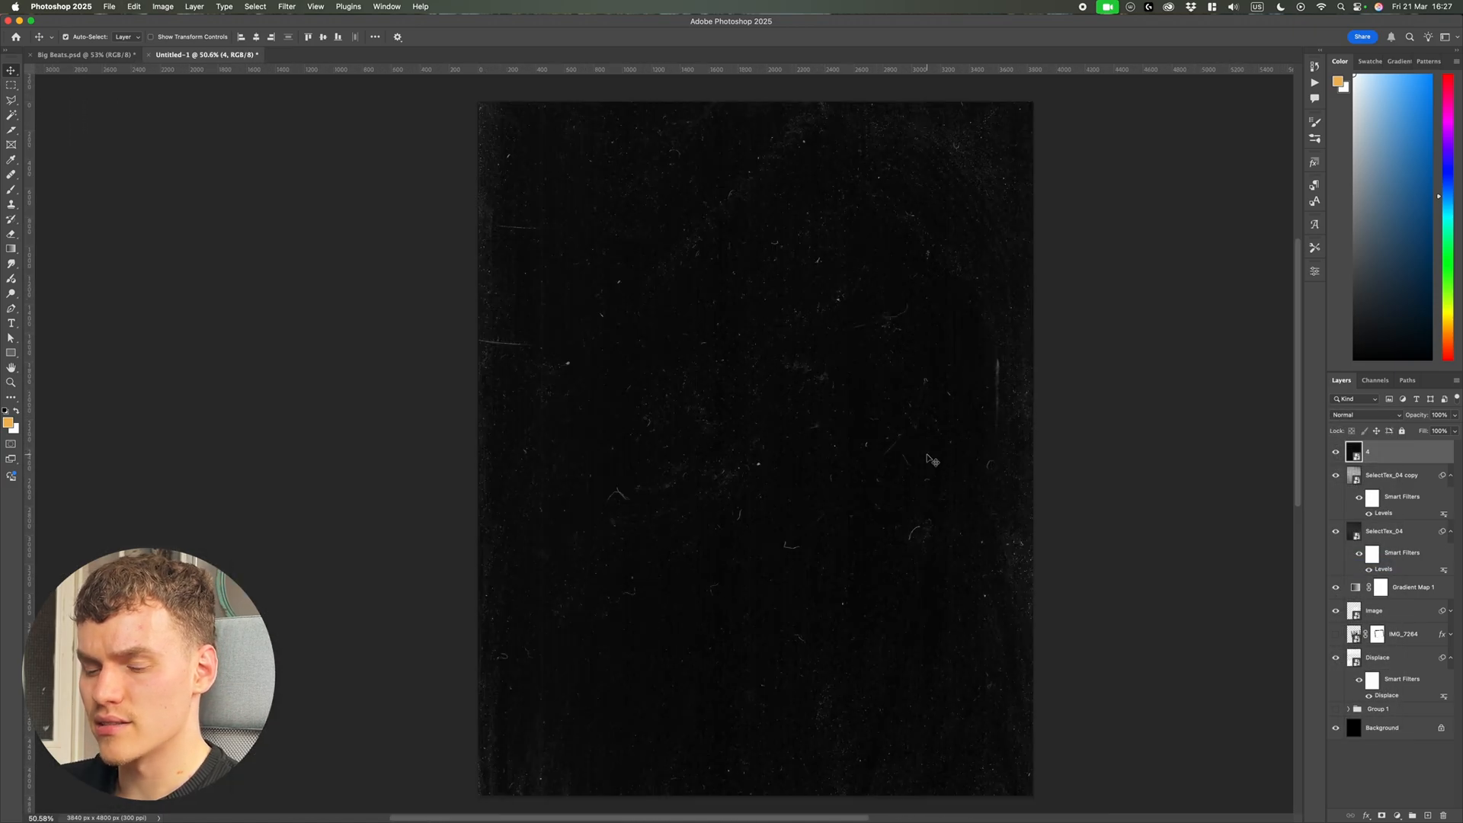
Set the film-dust layer to Lighter Color blend mode and select its duplicate.
{"action": "left_click", "coordinate": [1367, 414]}
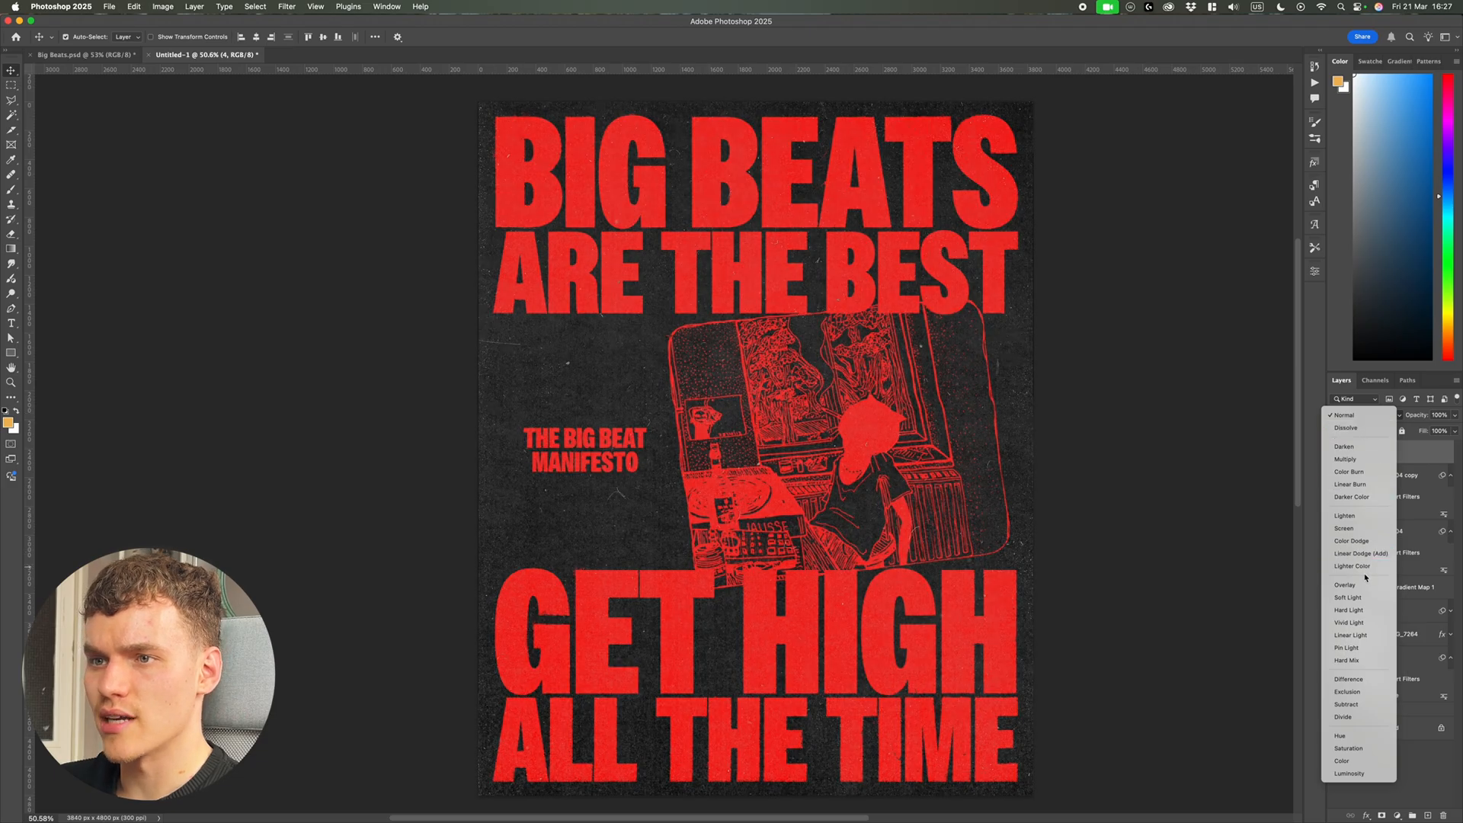
{"action": "left_click", "coordinate": [1352, 567]}
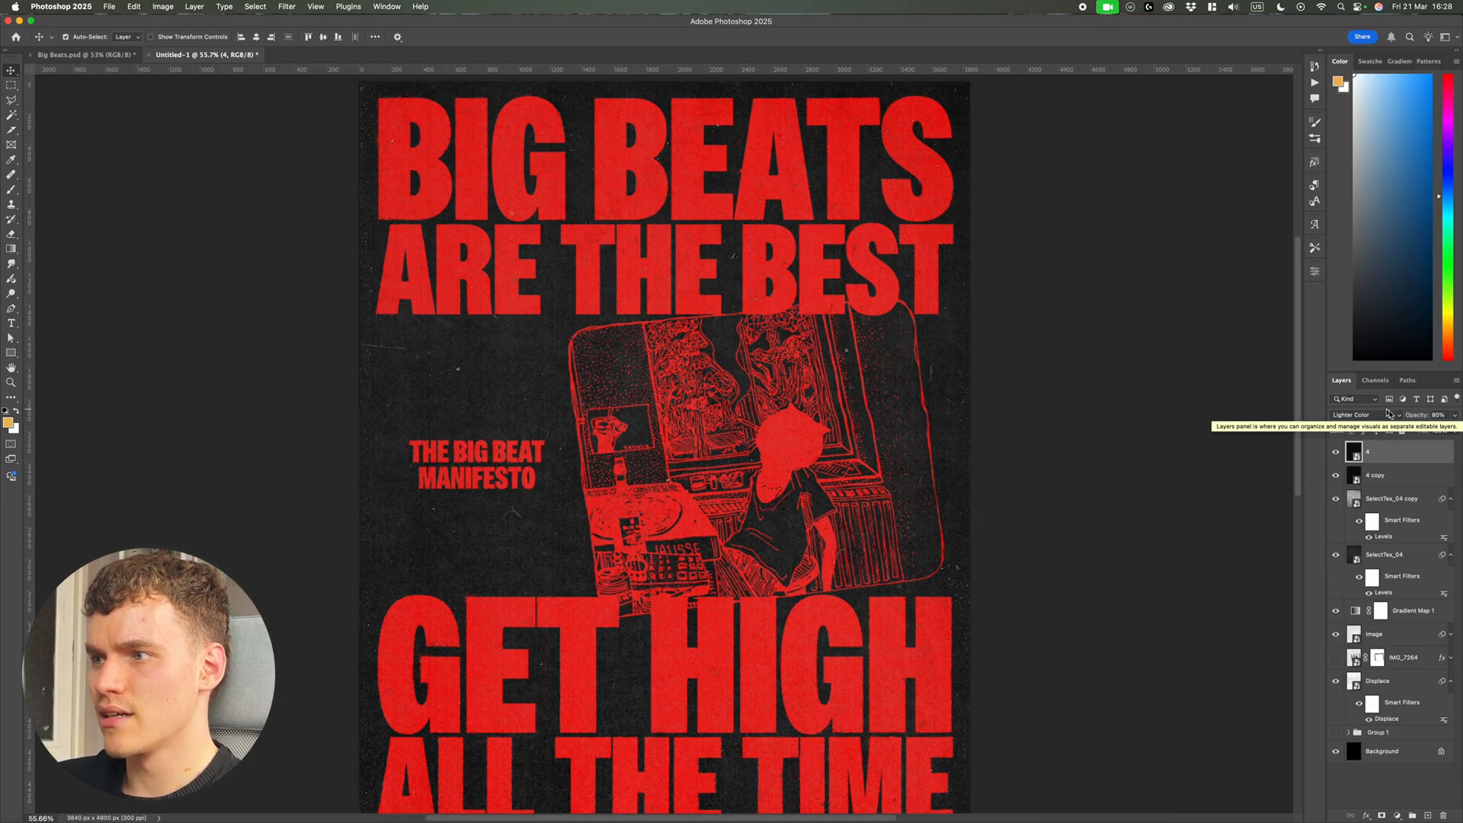
{"action": "left_click", "coordinate": [1381, 476]}
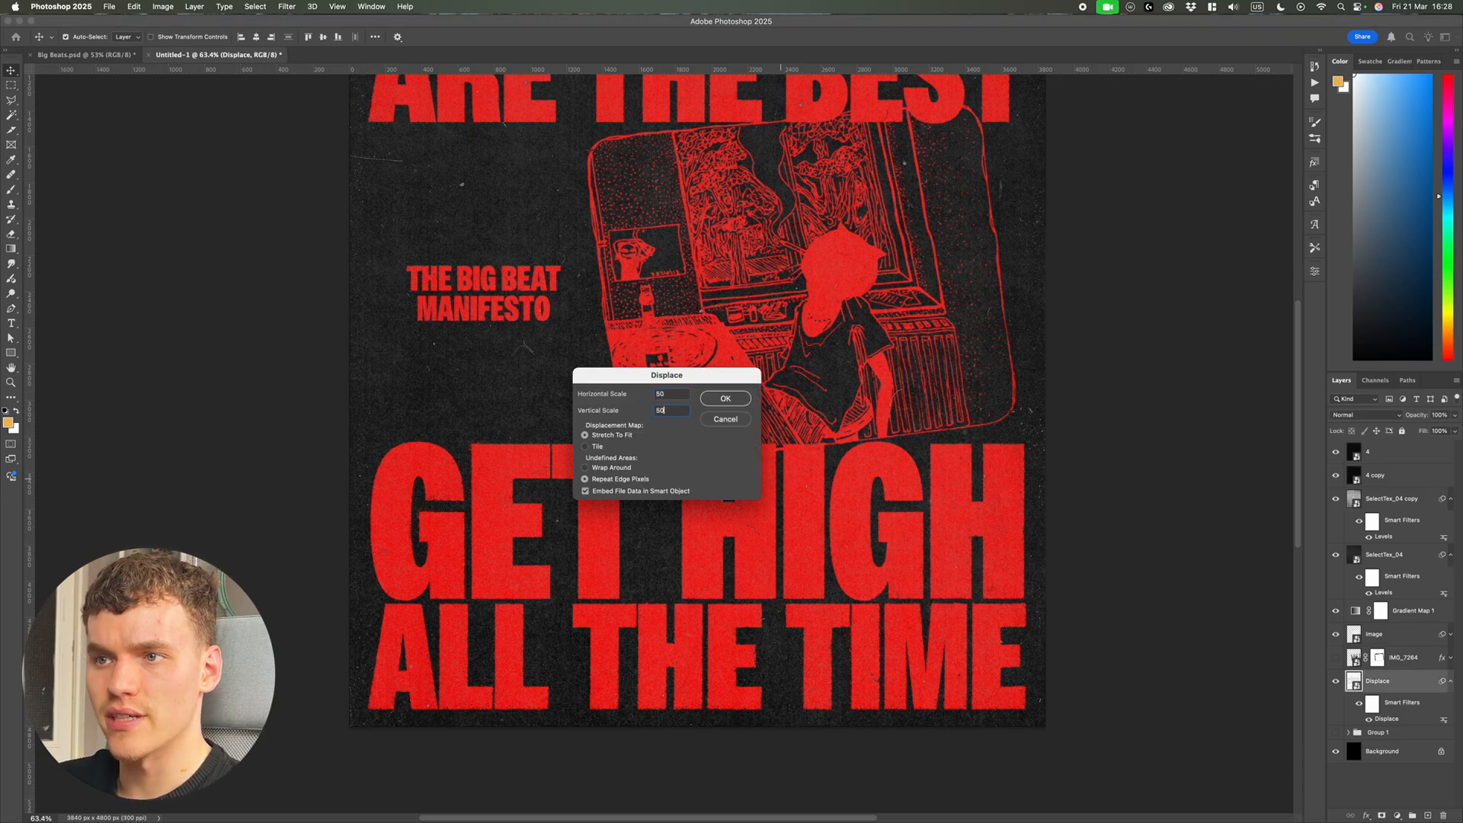
Re-apply the Displace filter at scale 50 both ways, dismiss Levels, and select the SelectTex_04 layer.
{"action": "left_click", "coordinate": [726, 398]}
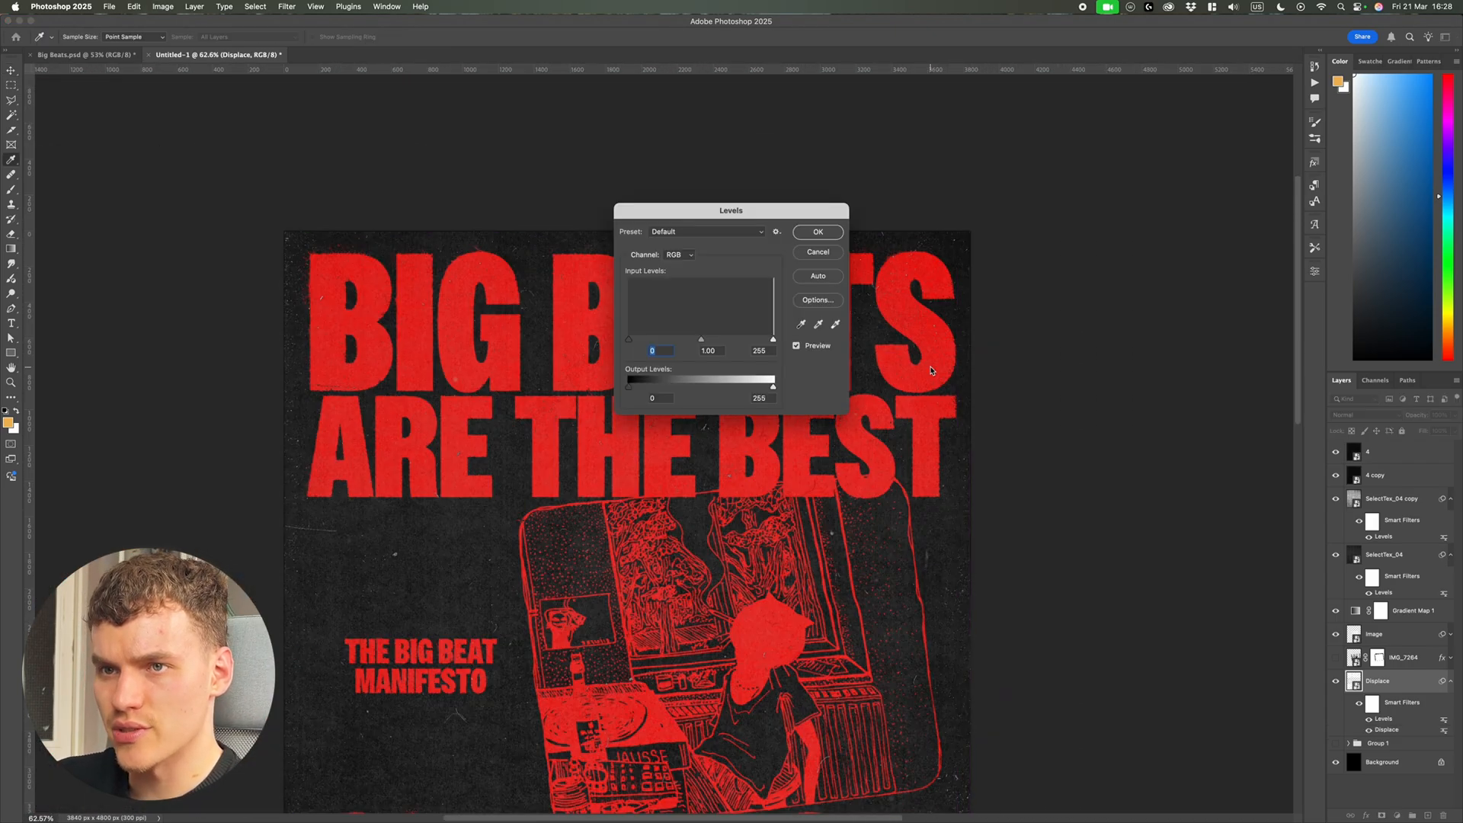
{"action": "left_click", "coordinate": [817, 232]}
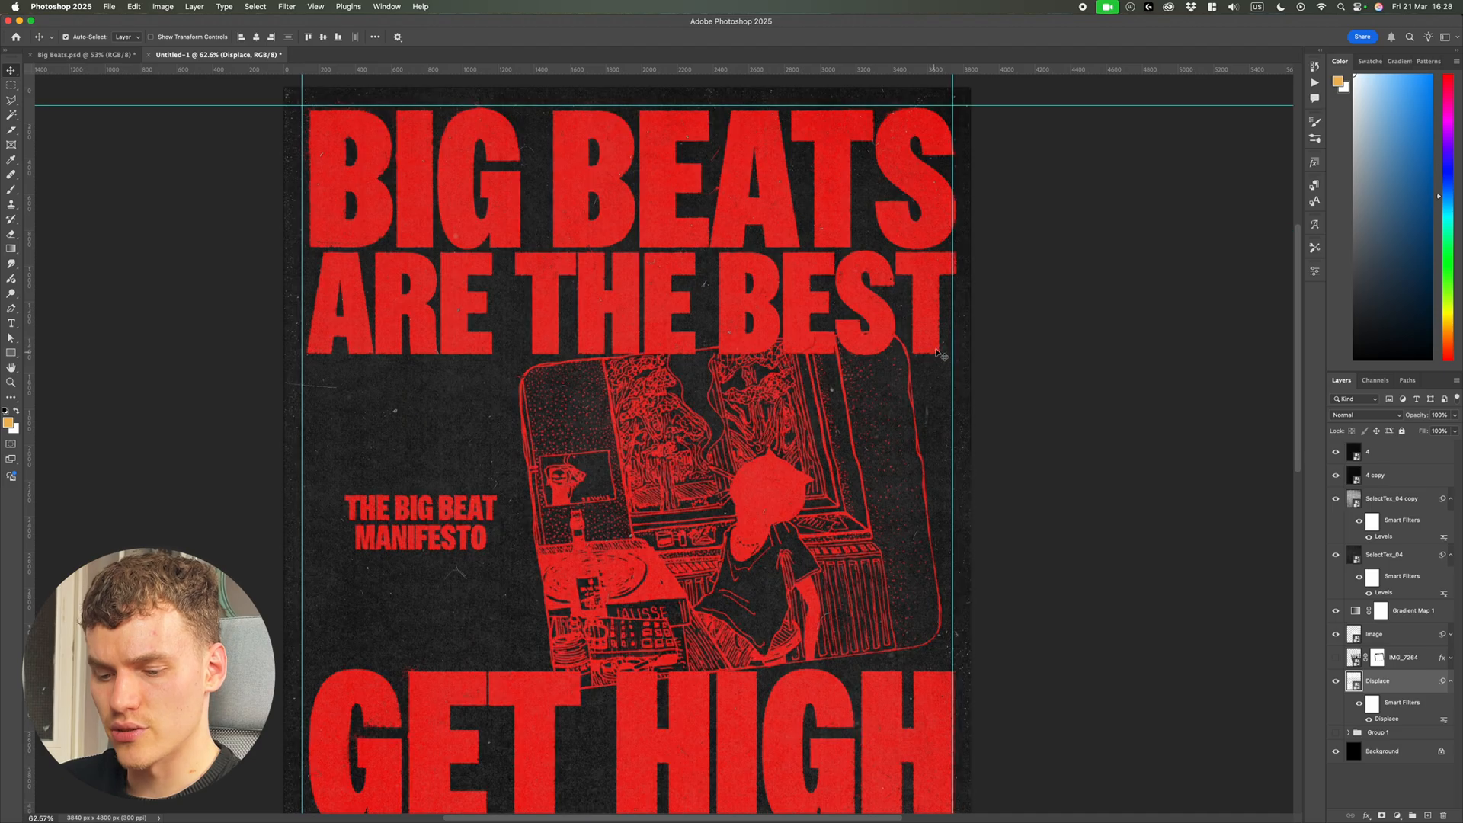
{"action": "scroll", "scroll_direction": "down", "scroll_amount": 3}
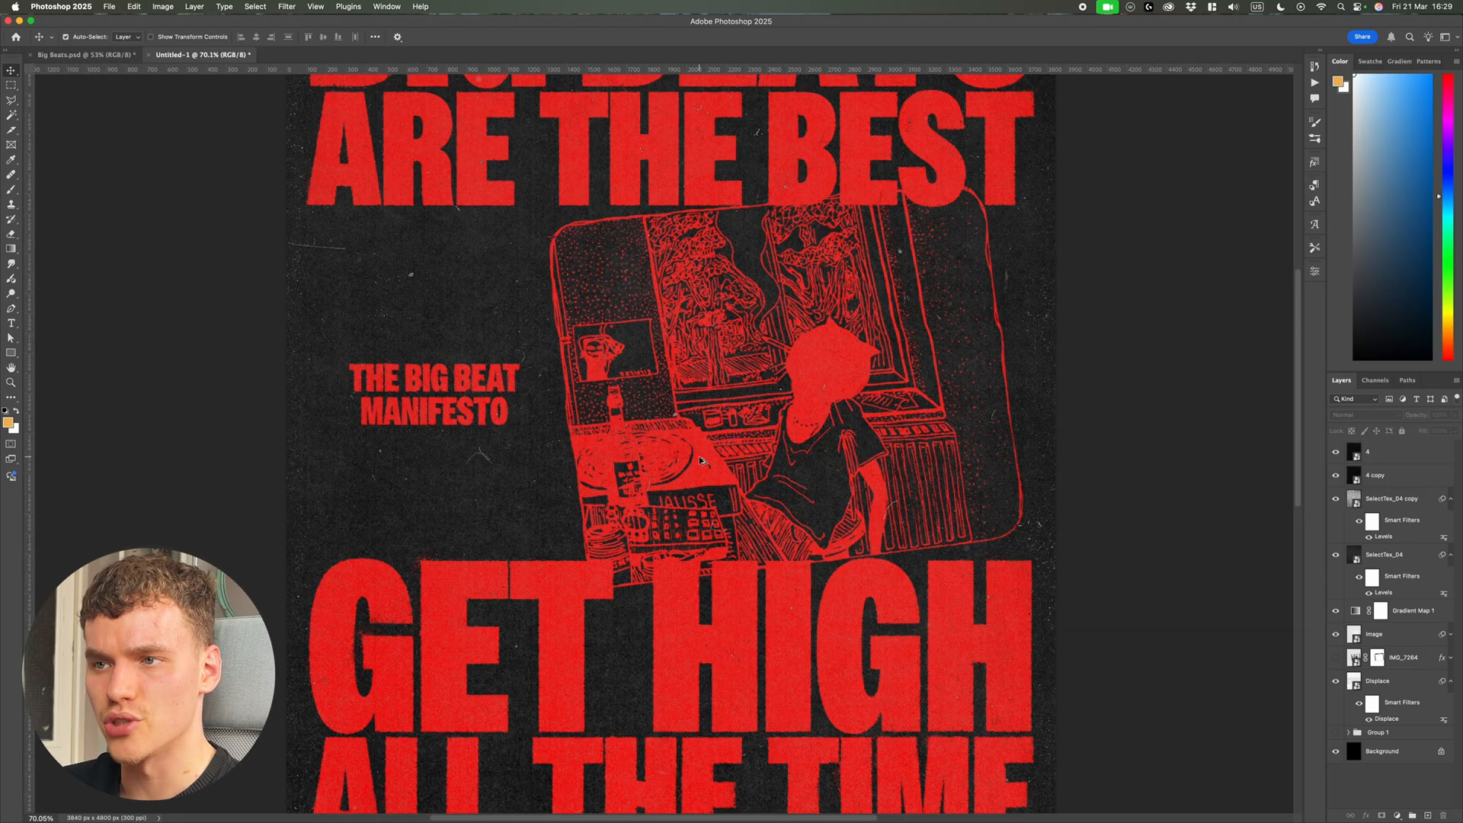
{"action": "left_click", "coordinate": [1390, 555]}
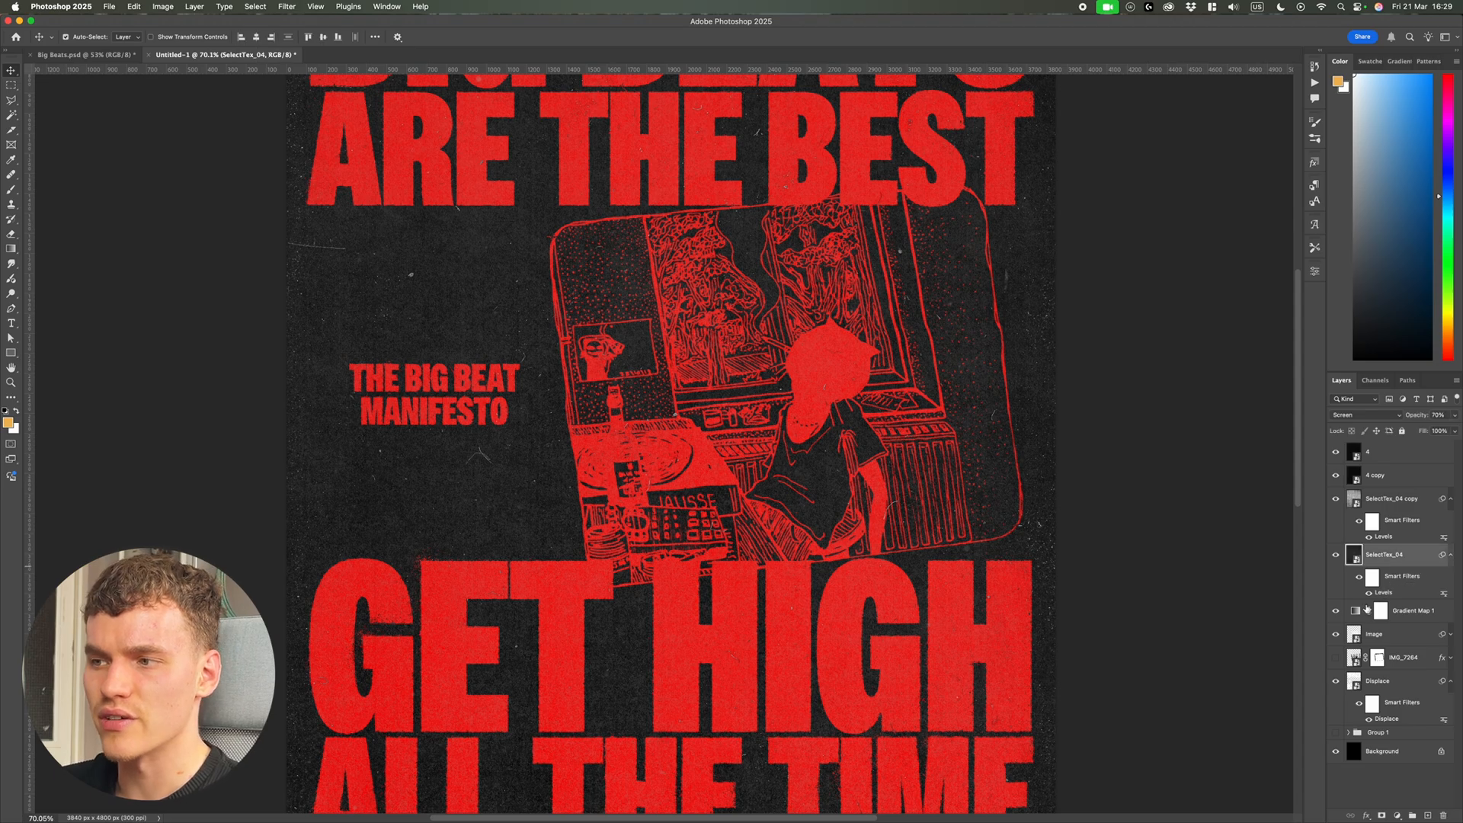